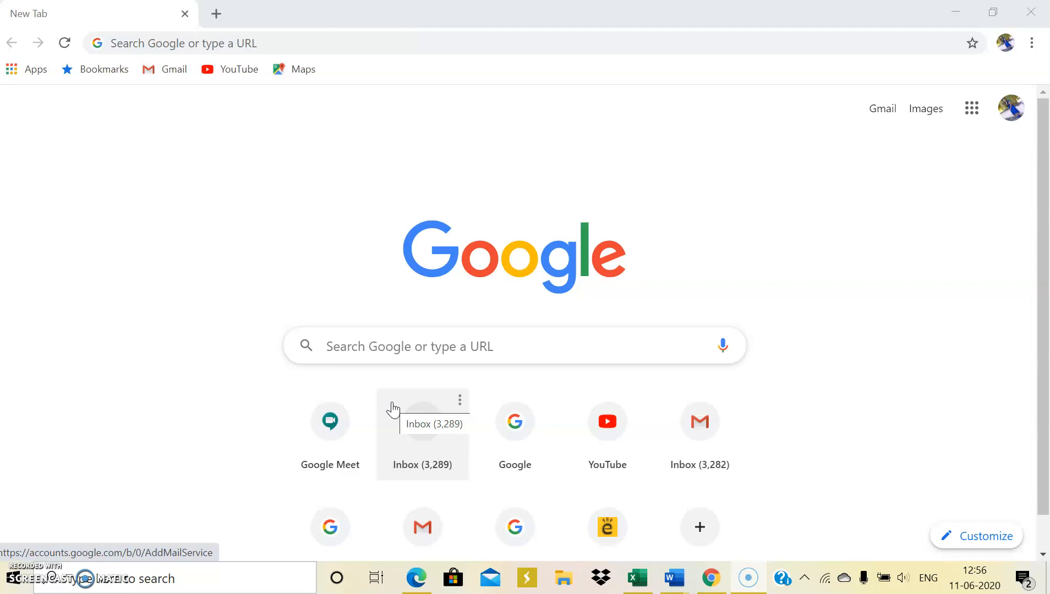
pyautogui.moveTo(688, 372)
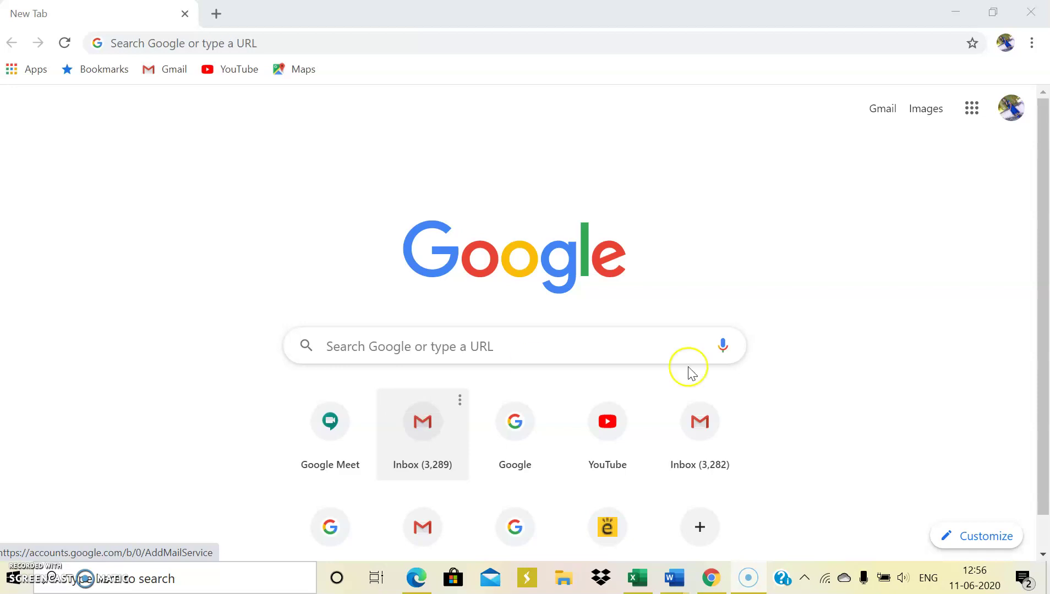
pyautogui.moveTo(987, 221)
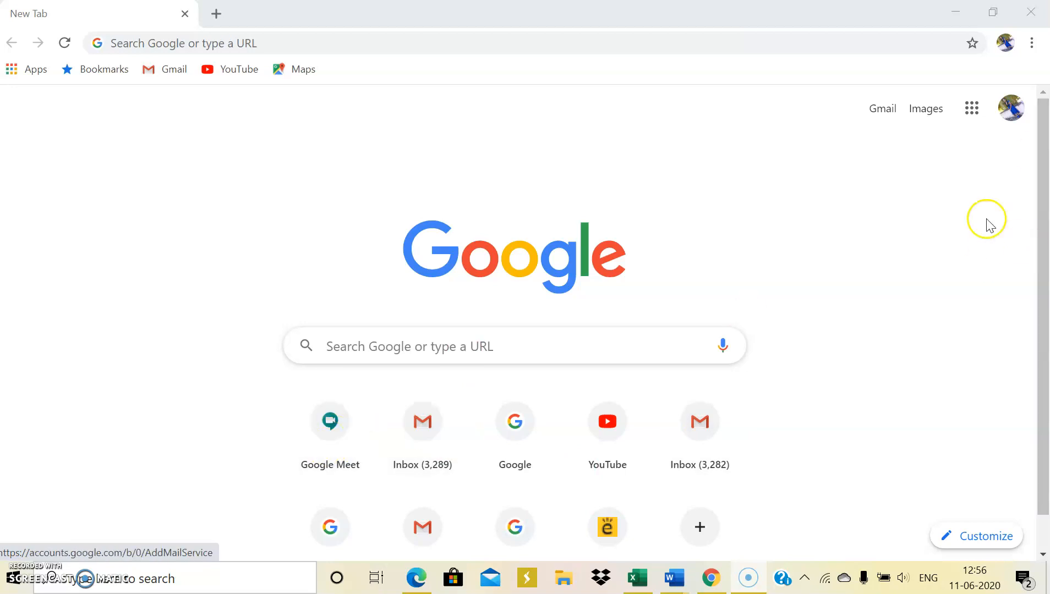
# Show the Google apps grid from Chrome's new tab page
pyautogui.click(972, 108)
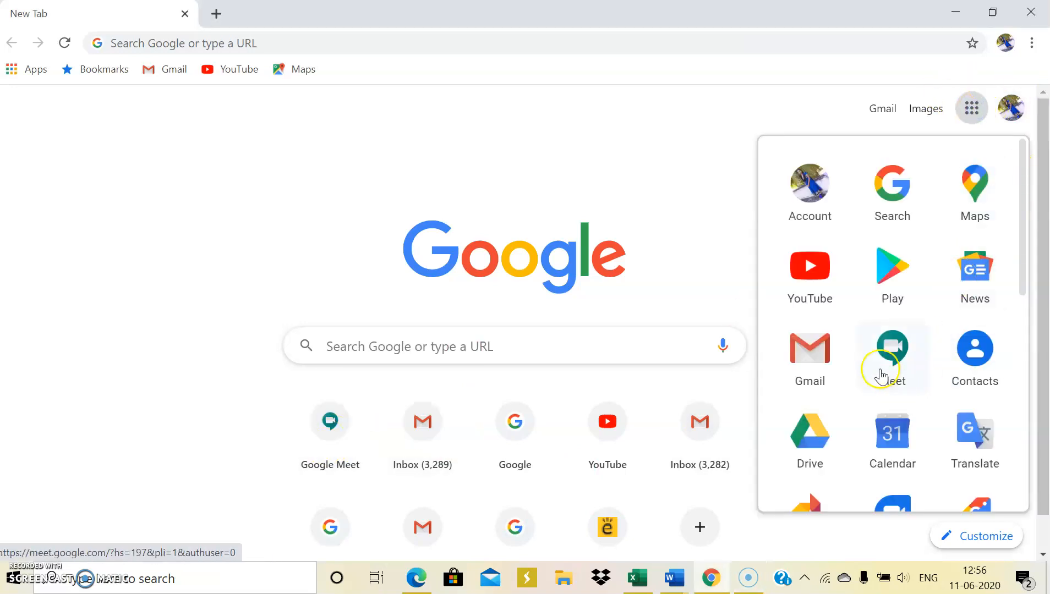
# Launch Meet from the apps grid, start a meeting and turn the camera off
pyautogui.click(891, 351)
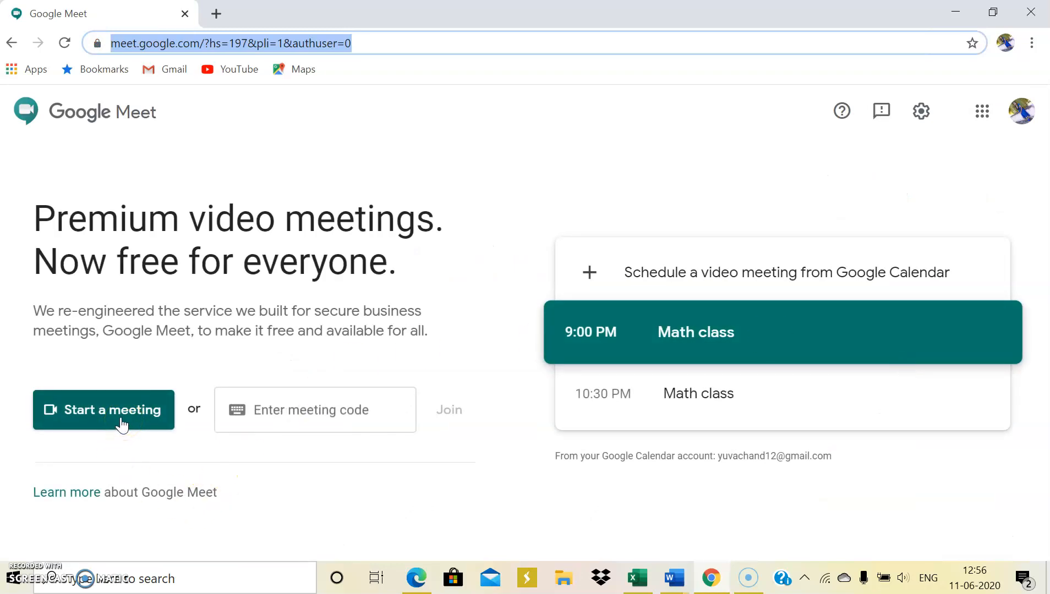
pyautogui.click(103, 410)
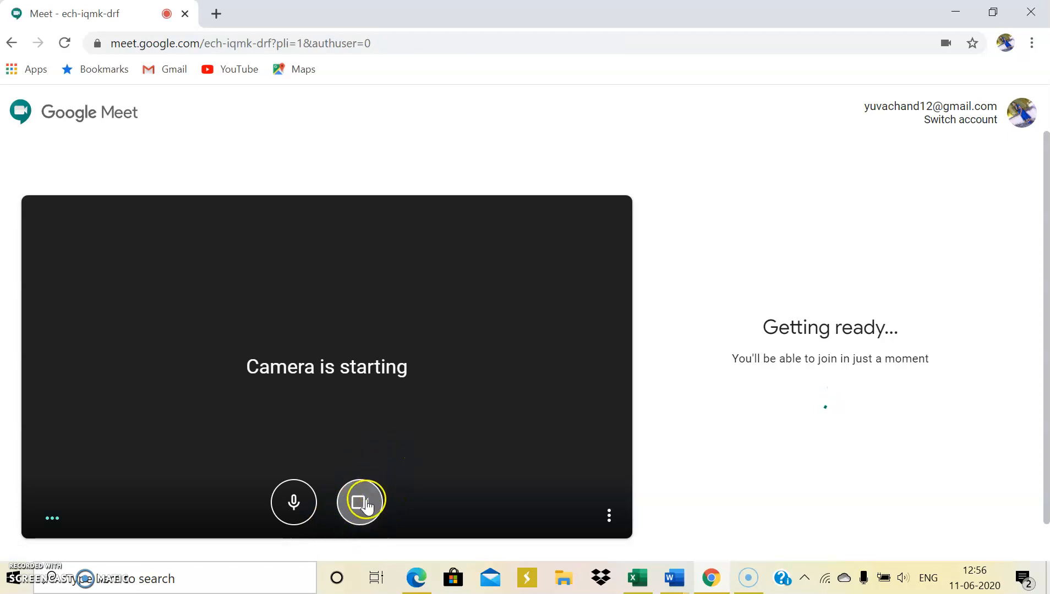
pyautogui.click(360, 503)
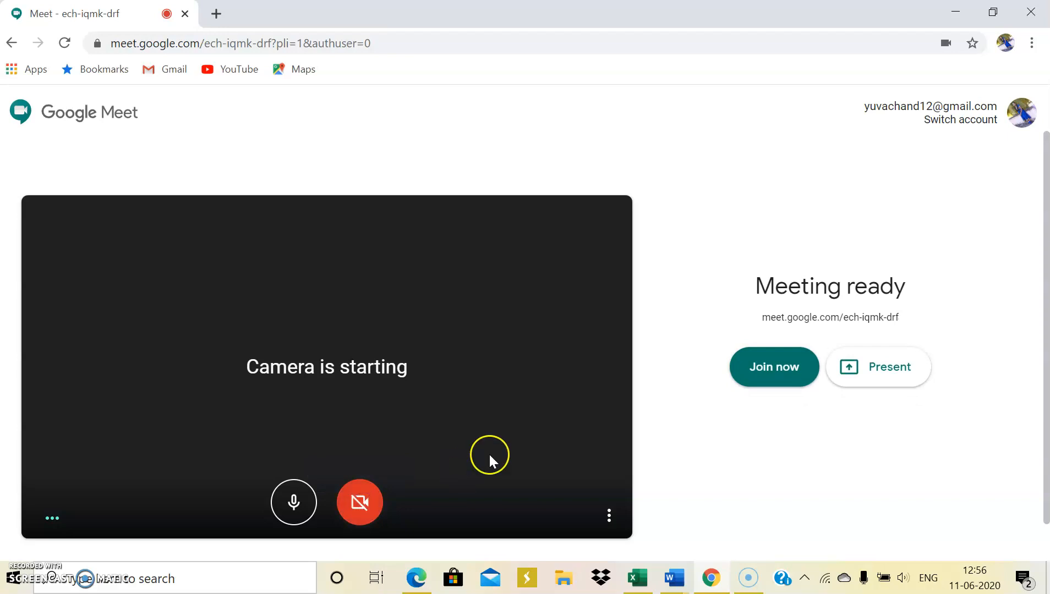
# Join the meeting, dismiss the Add others dialog and show the People panel listing only the host
pyautogui.click(774, 367)
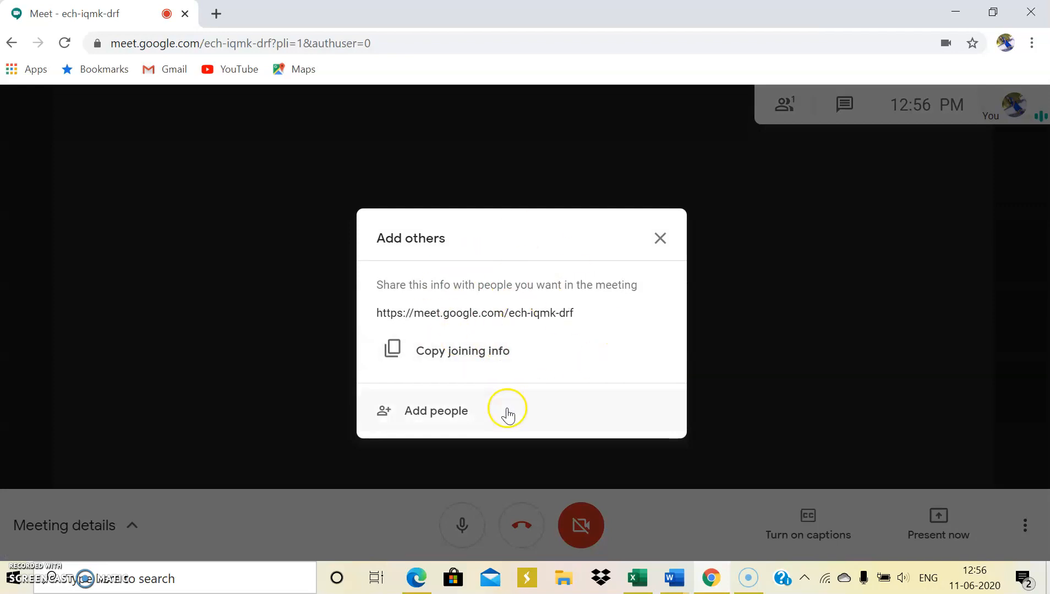
pyautogui.moveTo(660, 238)
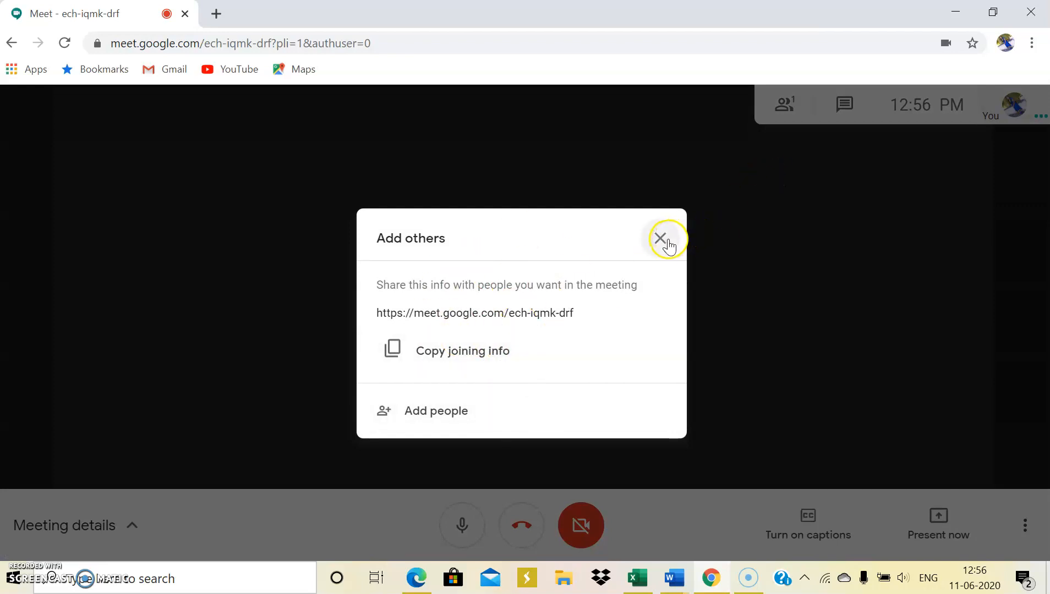
pyautogui.click(660, 239)
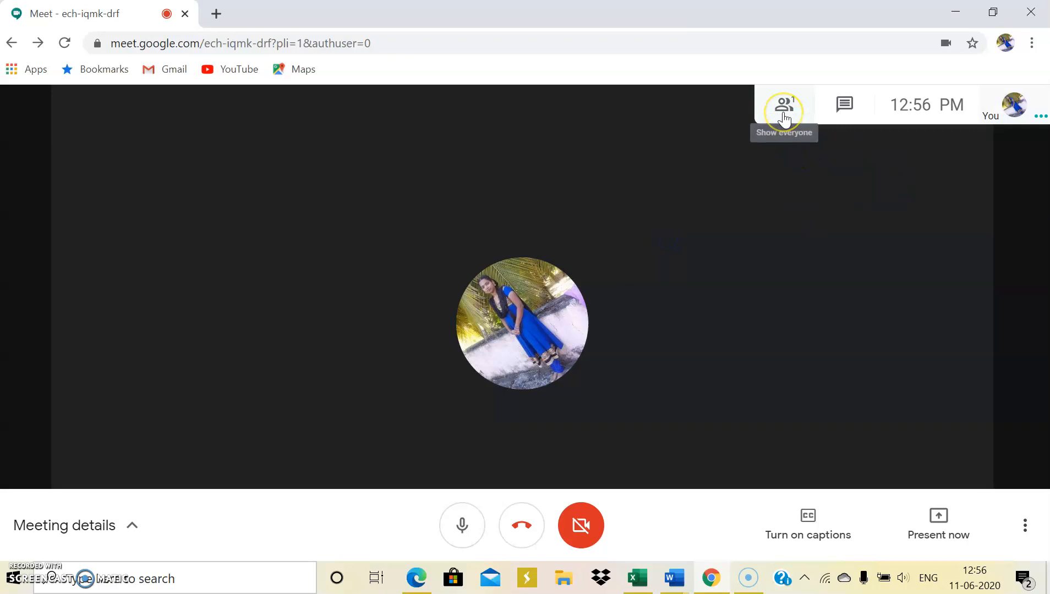
pyautogui.click(783, 104)
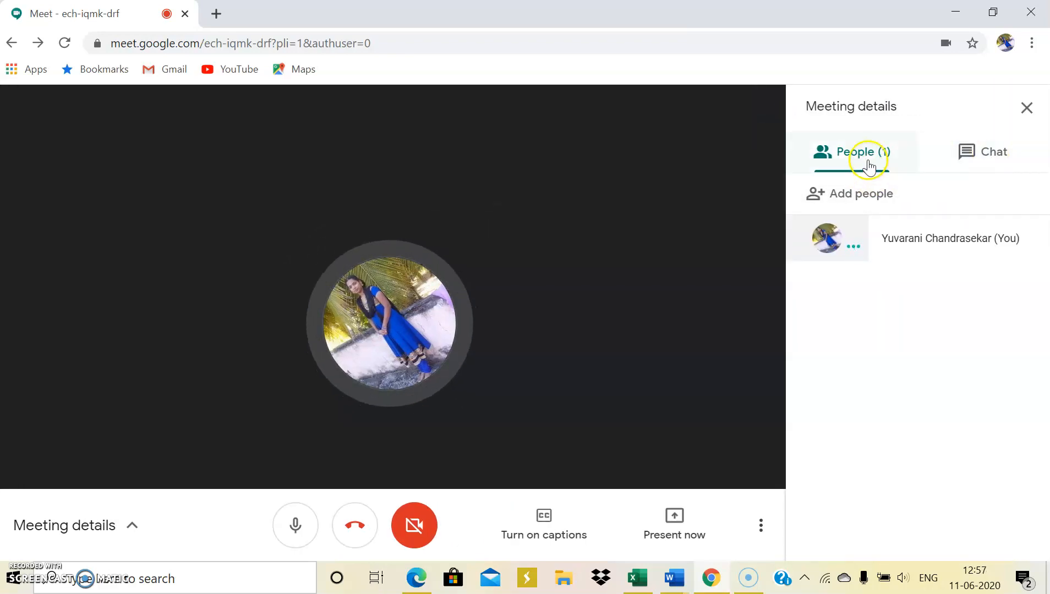
pyautogui.moveTo(623, 224)
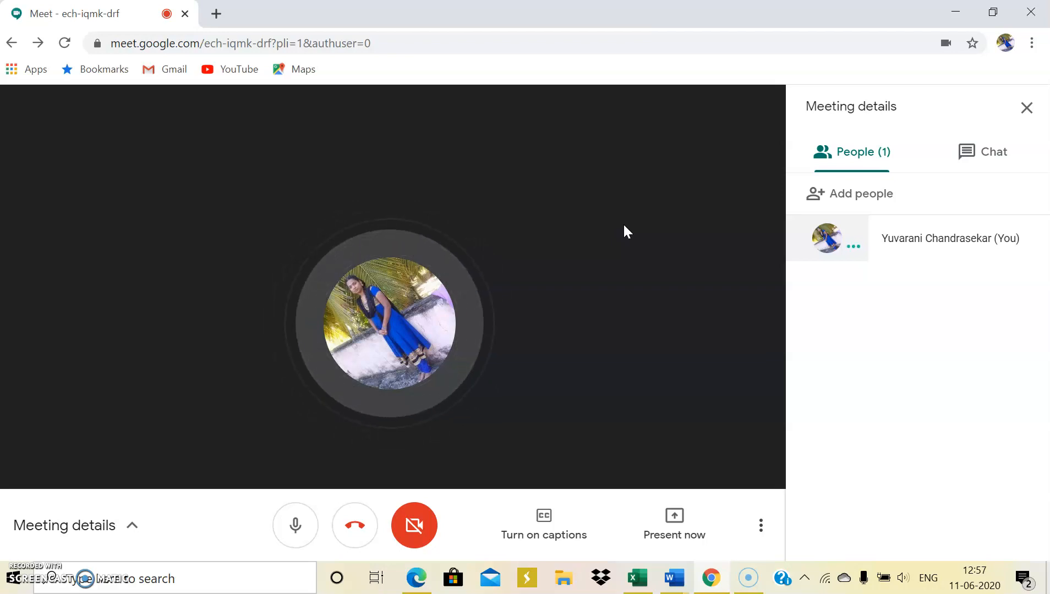
pyautogui.moveTo(259, 163)
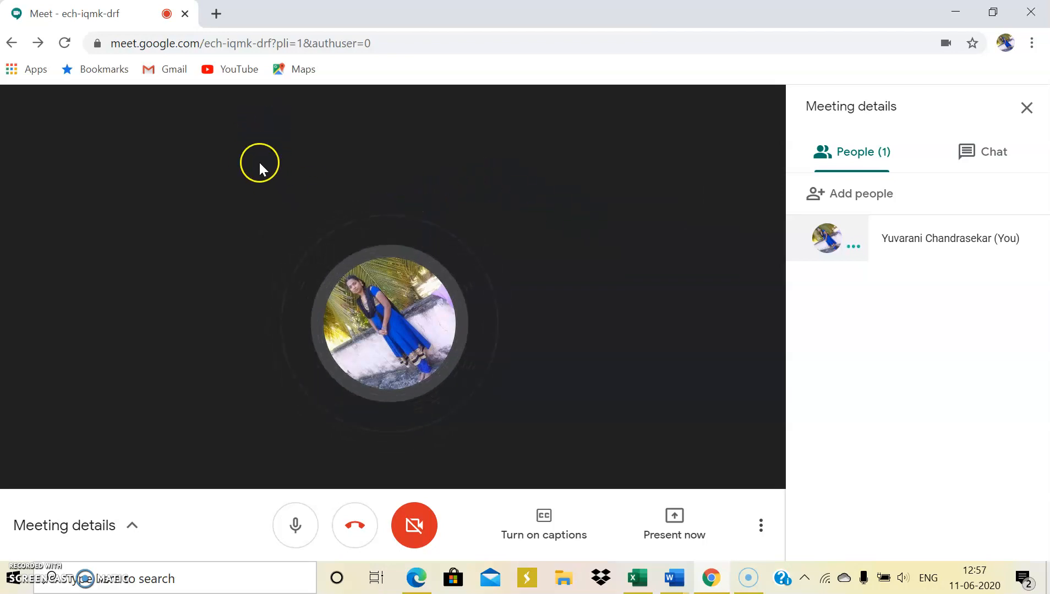
pyautogui.moveTo(238, 33)
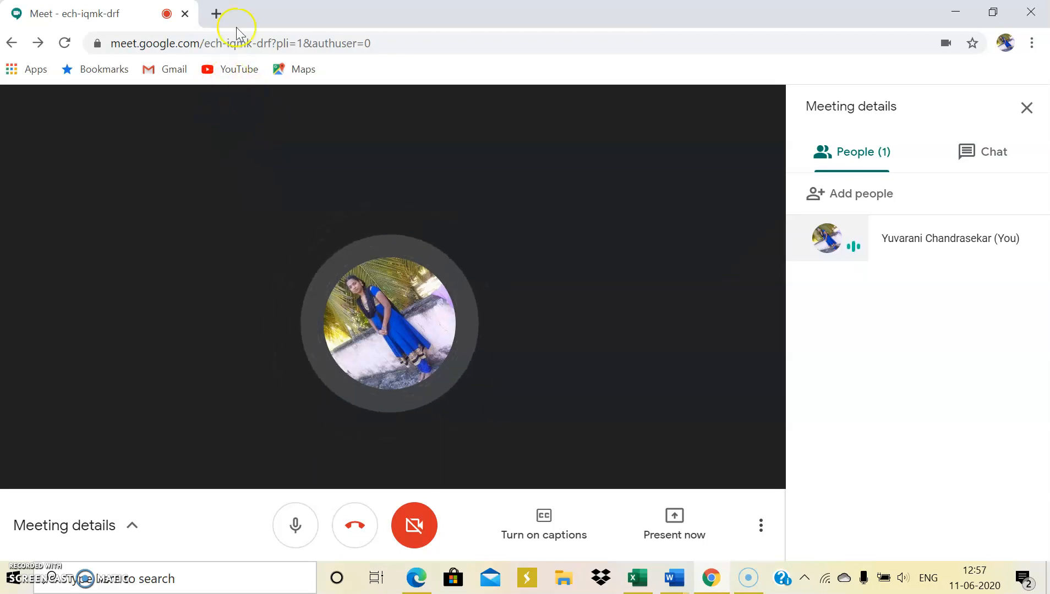
# Search Google for 'meet attendance' in a new tab beside the meeting
pyautogui.click(216, 13)
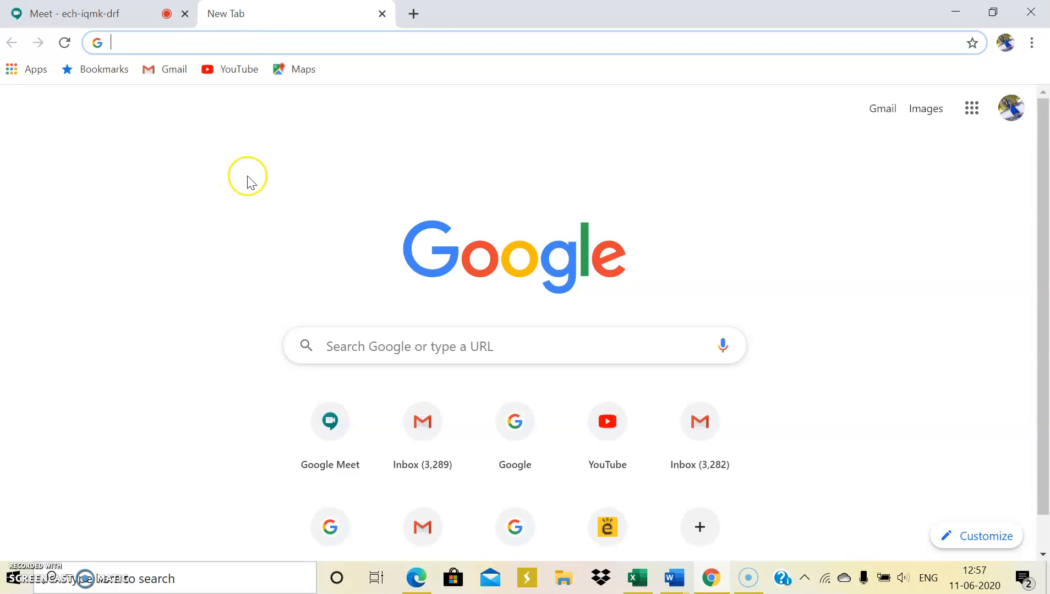
pyautogui.moveTo(326, 41)
pyautogui.write('meet attendance')
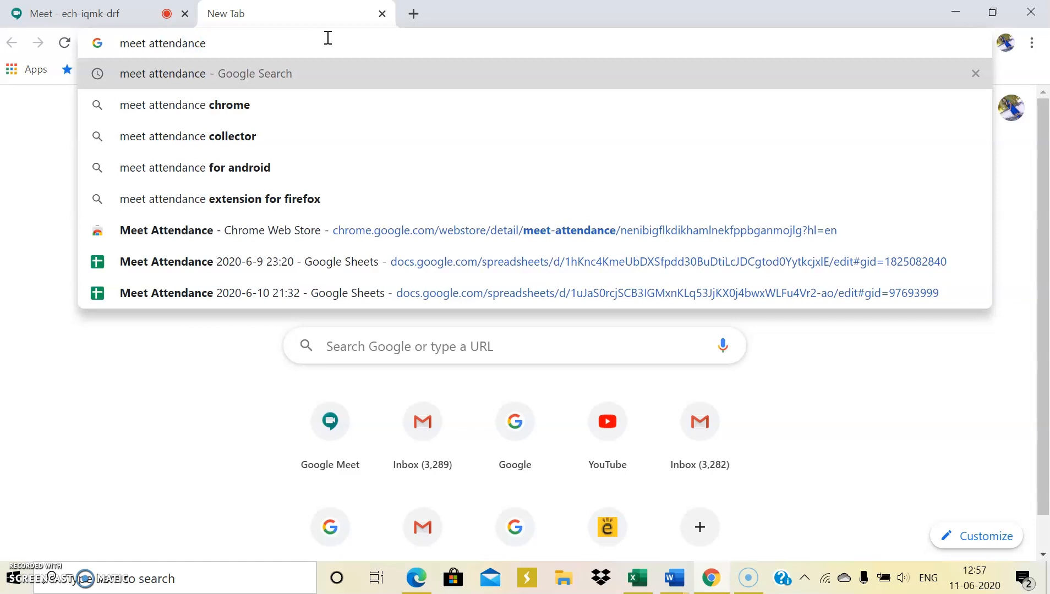
pyautogui.press('Return')
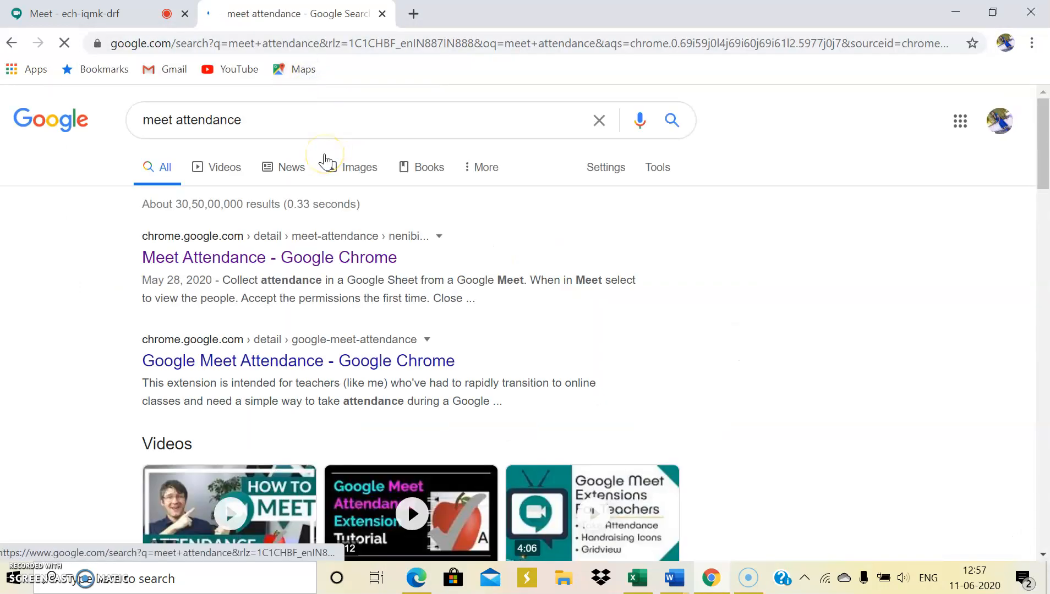
pyautogui.moveTo(263, 120)
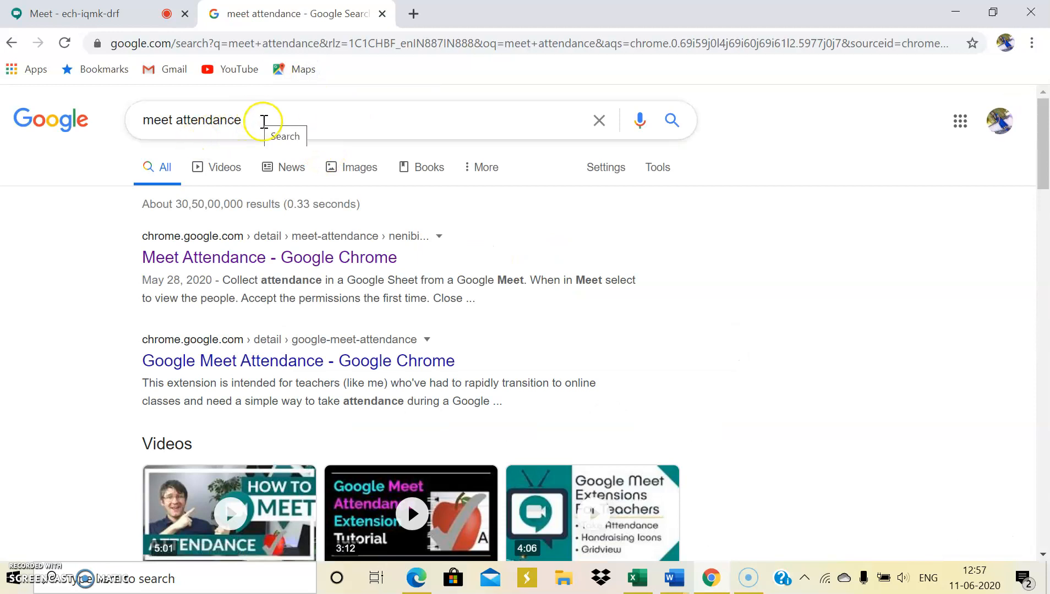
pyautogui.moveTo(268, 257)
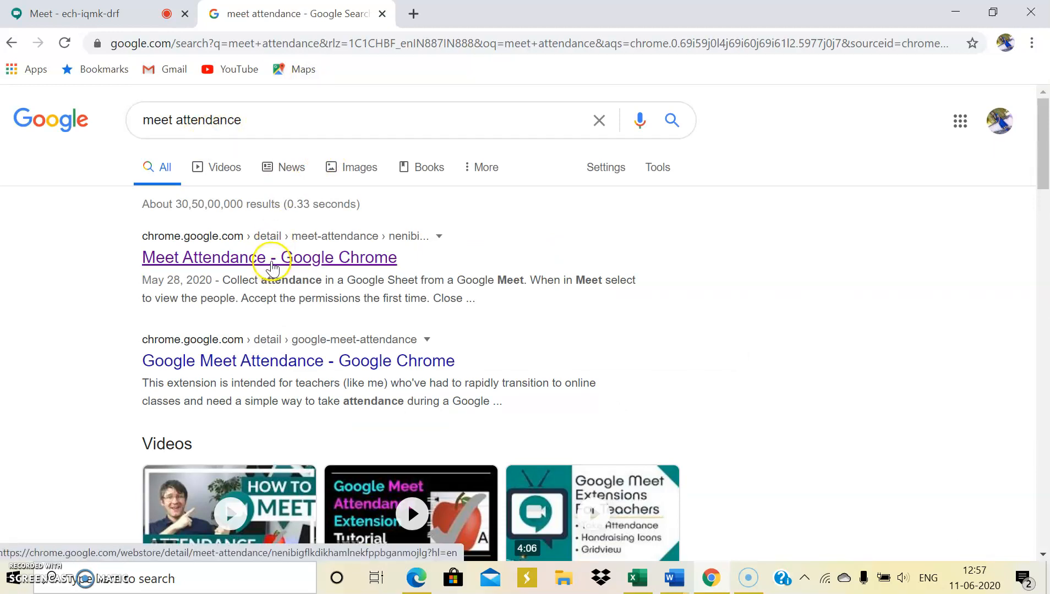
pyautogui.moveTo(271, 261)
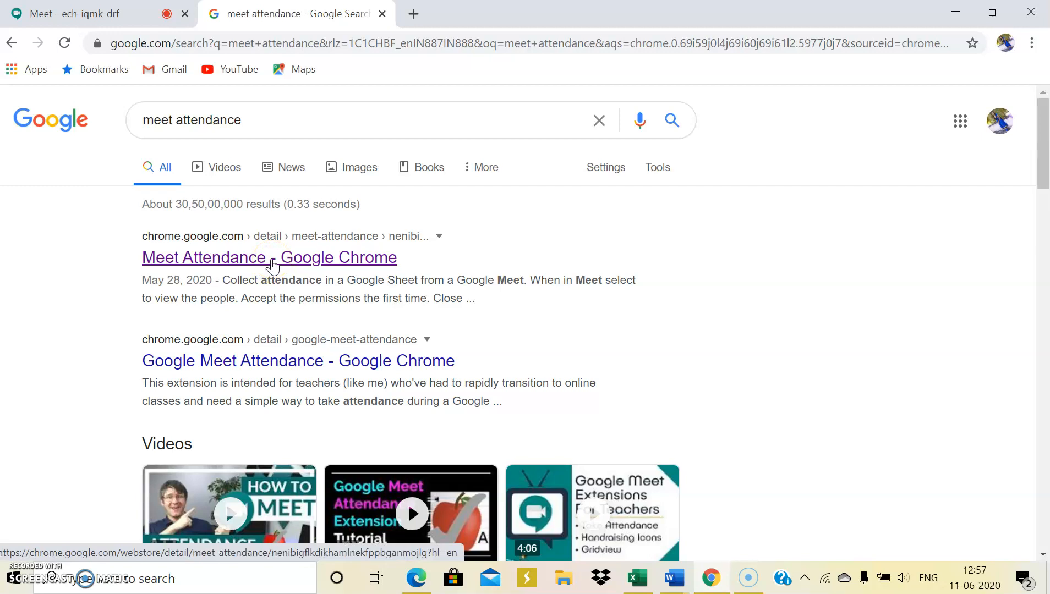
# Add the Meet Attendance extension to Chrome from its Web Store page
pyautogui.click(269, 258)
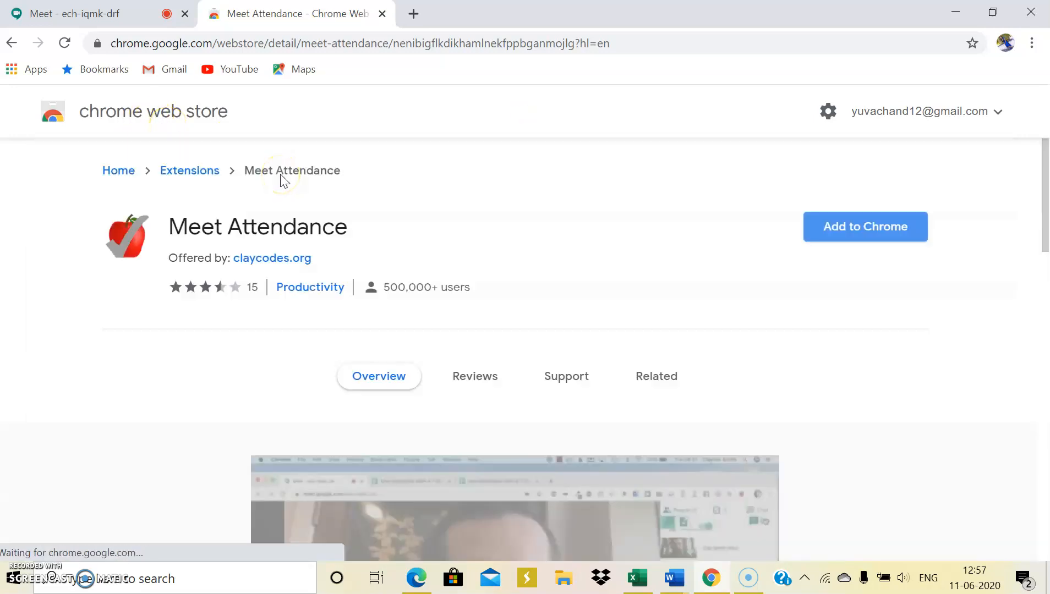
pyautogui.moveTo(260, 264)
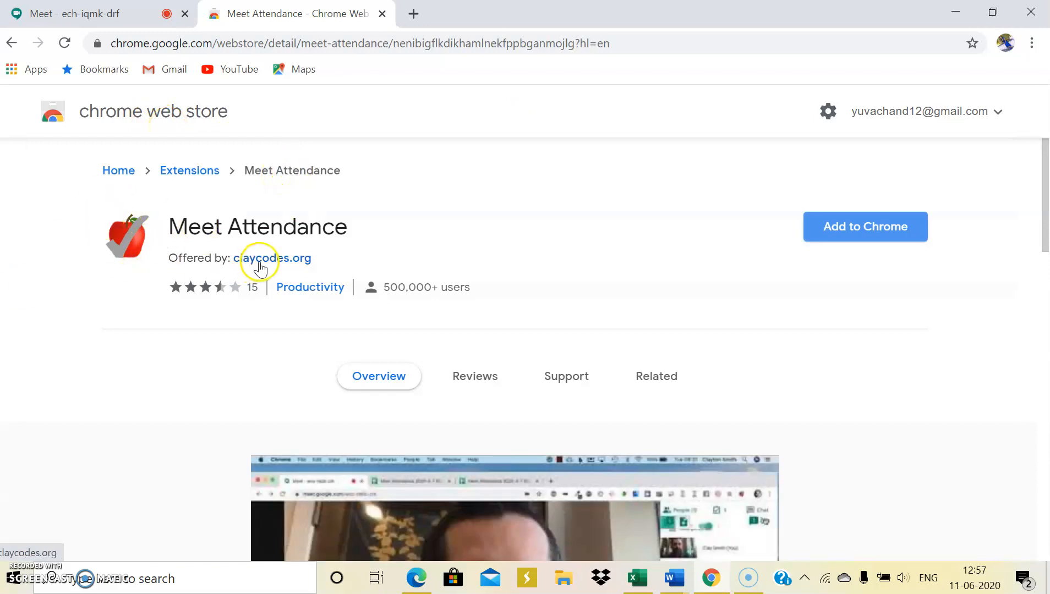
pyautogui.moveTo(815, 254)
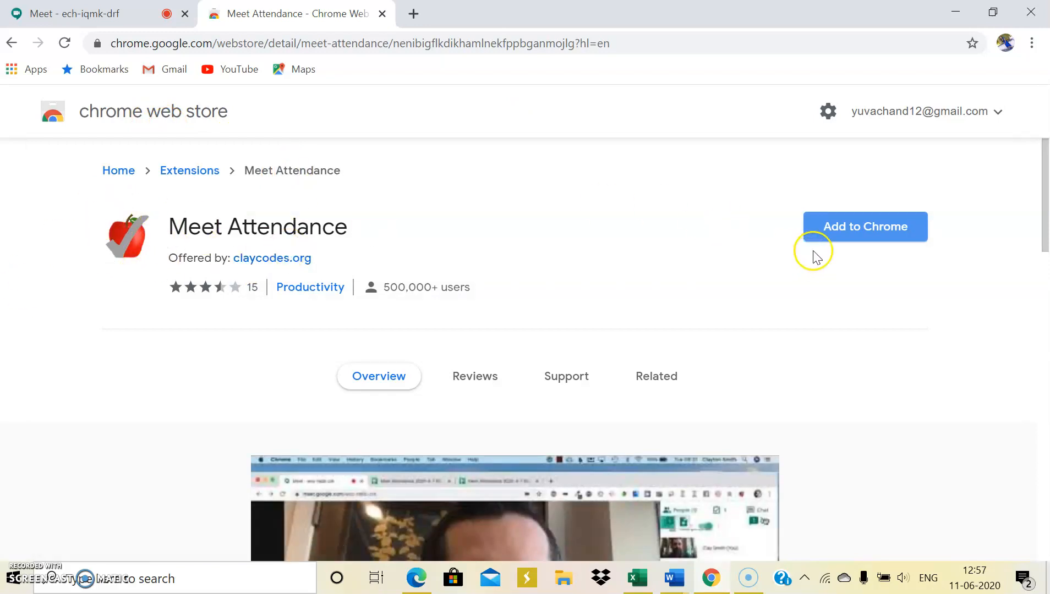
pyautogui.click(865, 227)
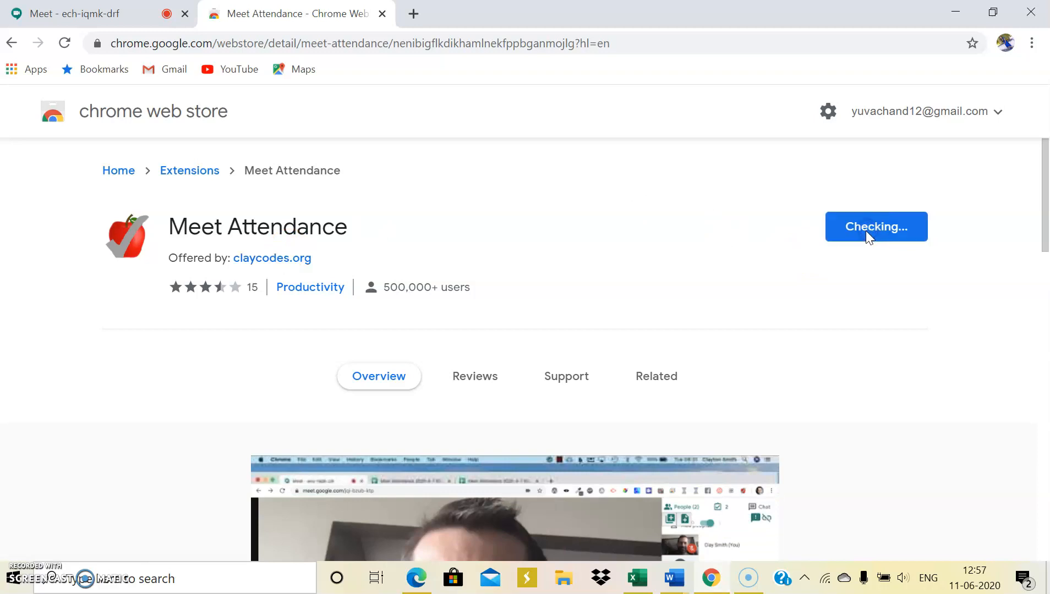
pyautogui.click(875, 227)
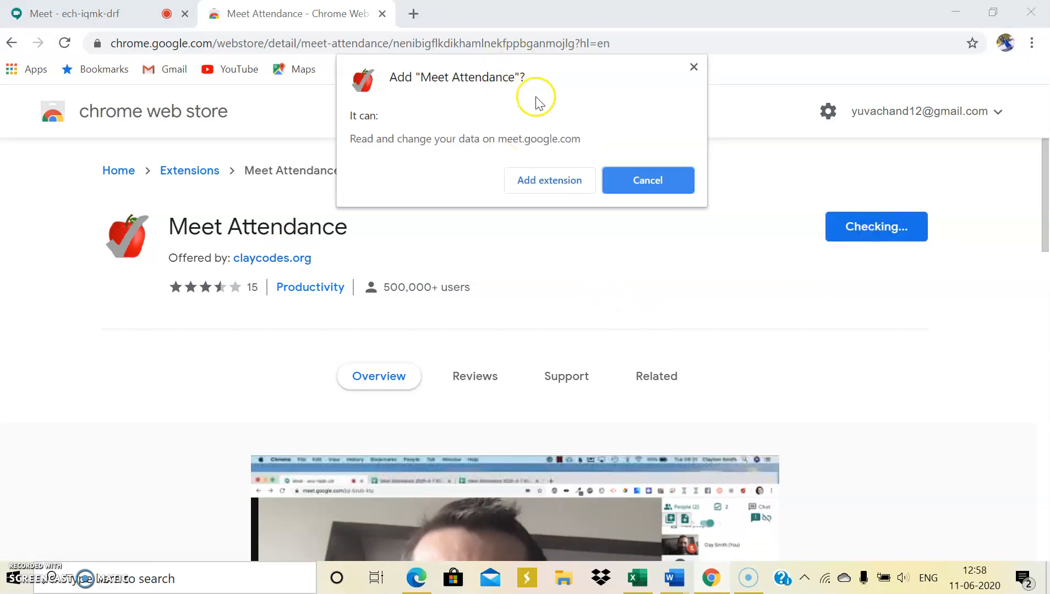
pyautogui.moveTo(548, 180)
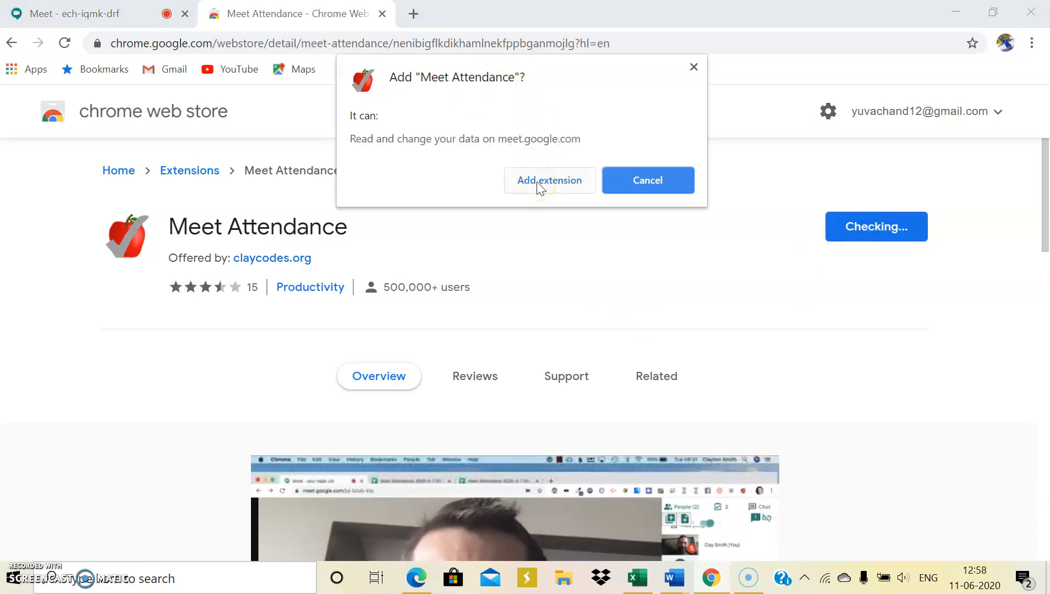
pyautogui.click(549, 180)
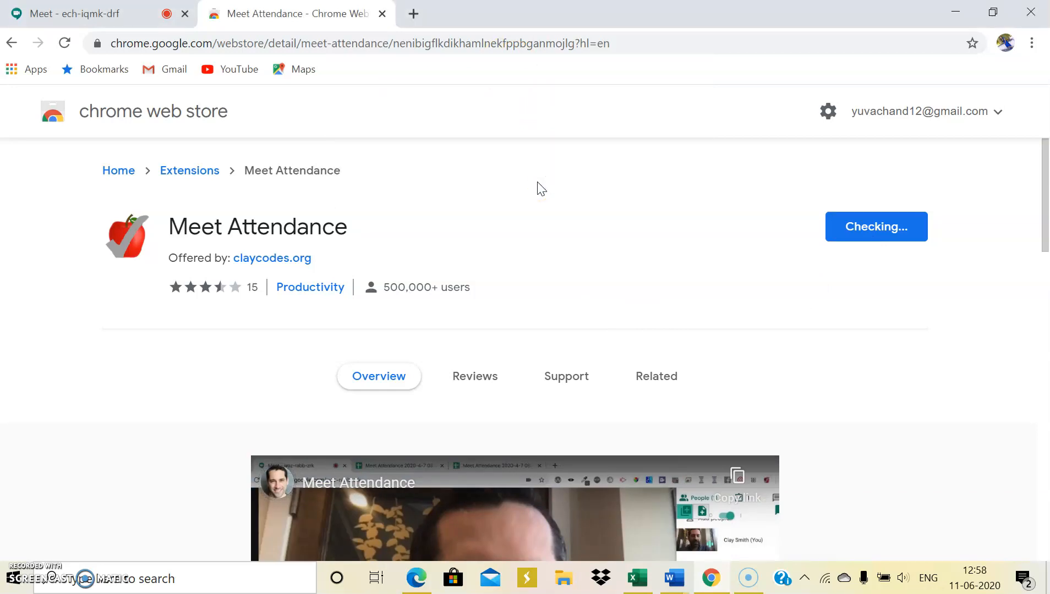
# Dismiss the install confirmation and move between the Web Store and Meet tabs
pyautogui.click(876, 227)
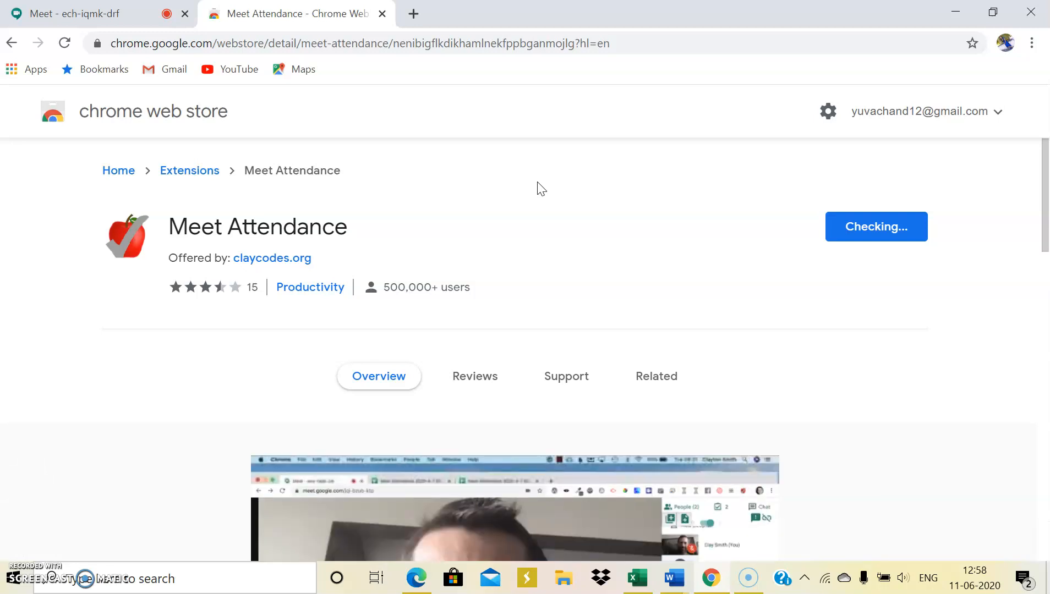
pyautogui.click(875, 227)
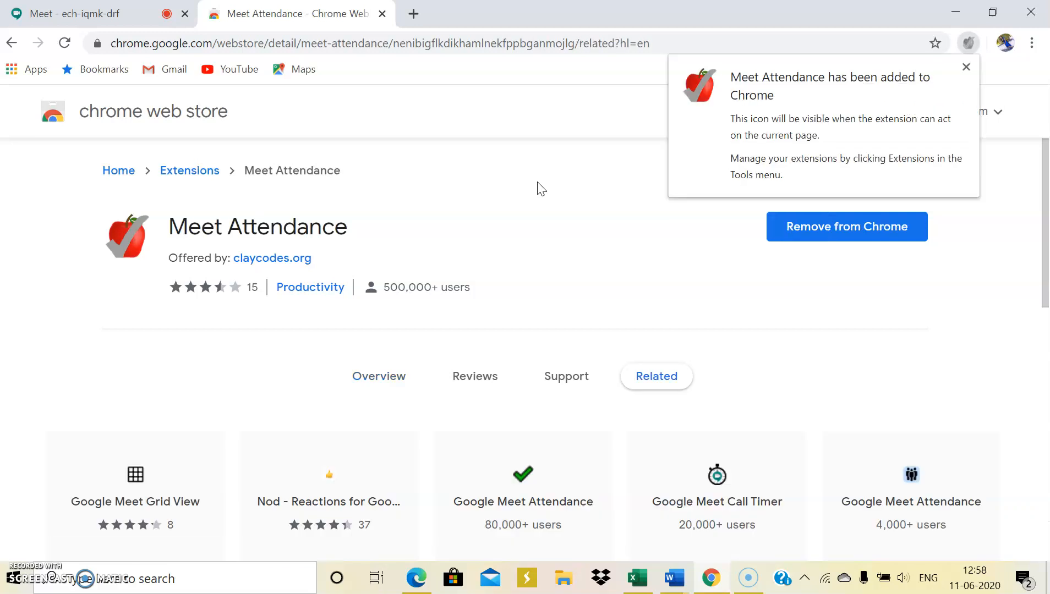
pyautogui.moveTo(966, 67)
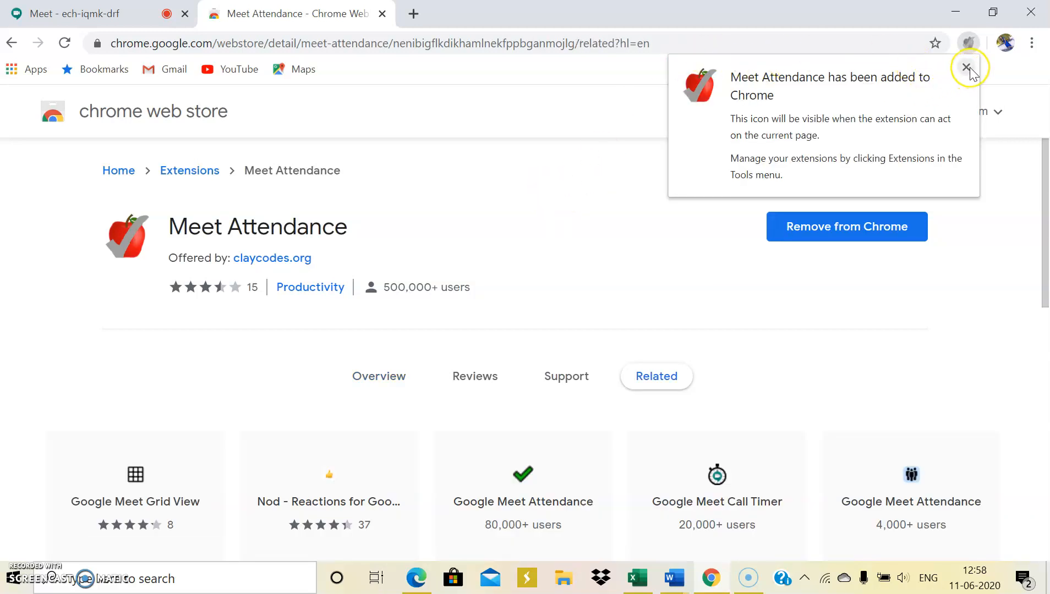
pyautogui.moveTo(969, 43)
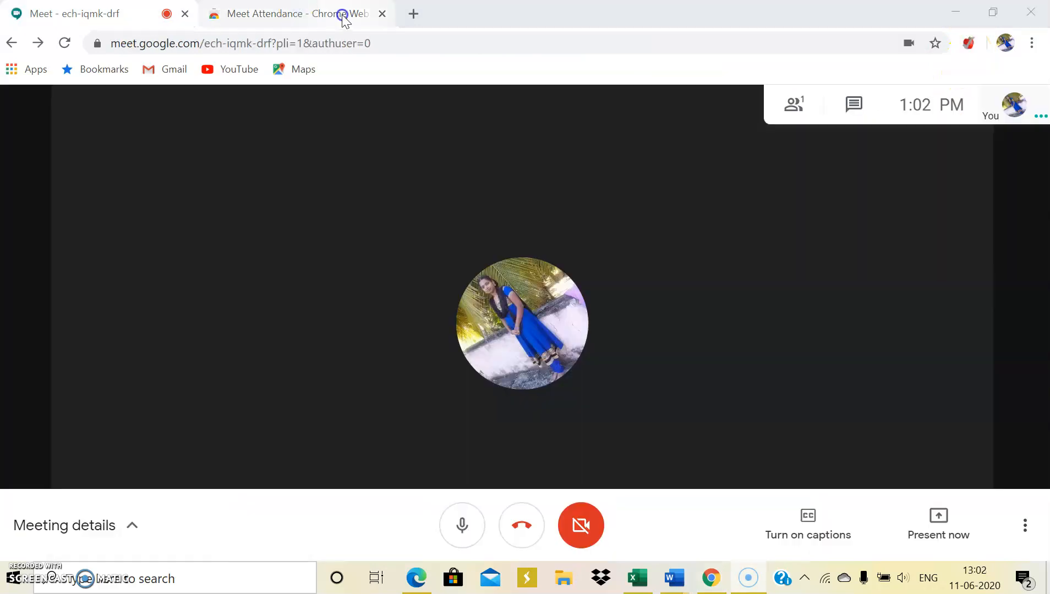
pyautogui.click(295, 13)
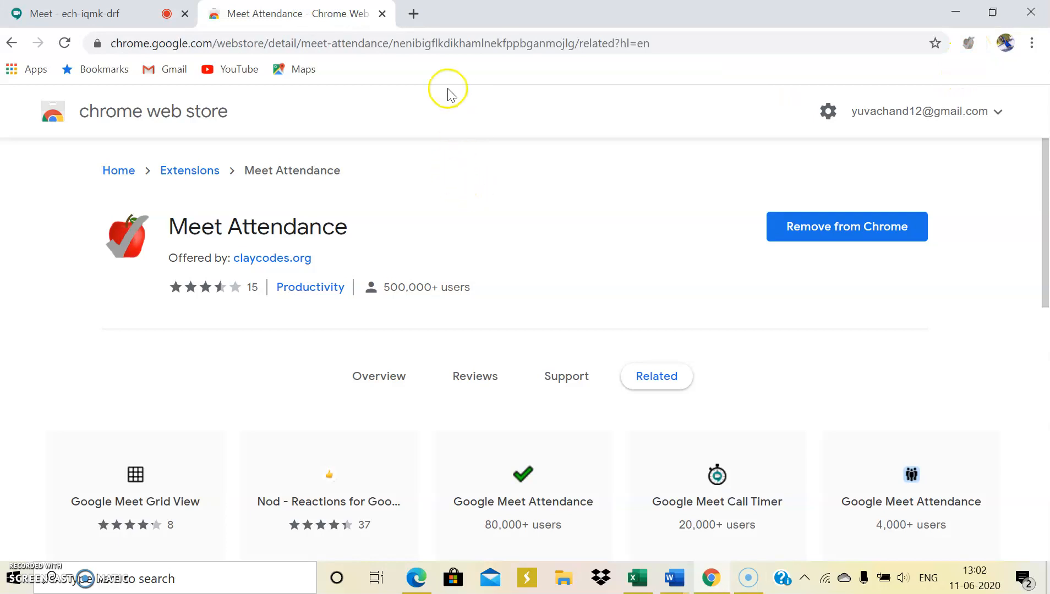
pyautogui.click(413, 14)
pyautogui.write('meet.google.com')
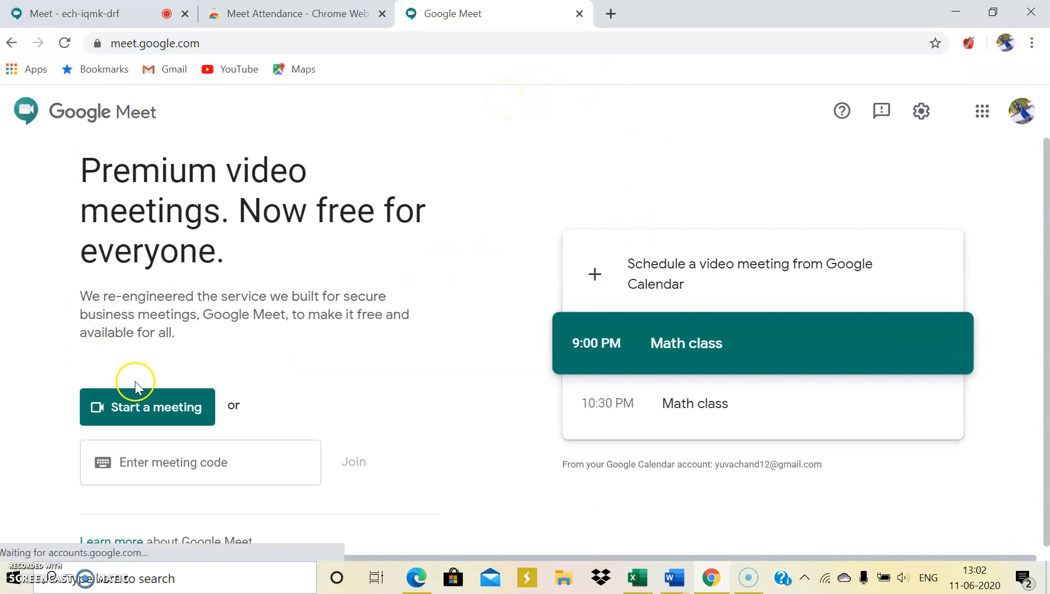
# Start a second meeting with the camera off, join it and dismiss the sharing info
pyautogui.click(147, 407)
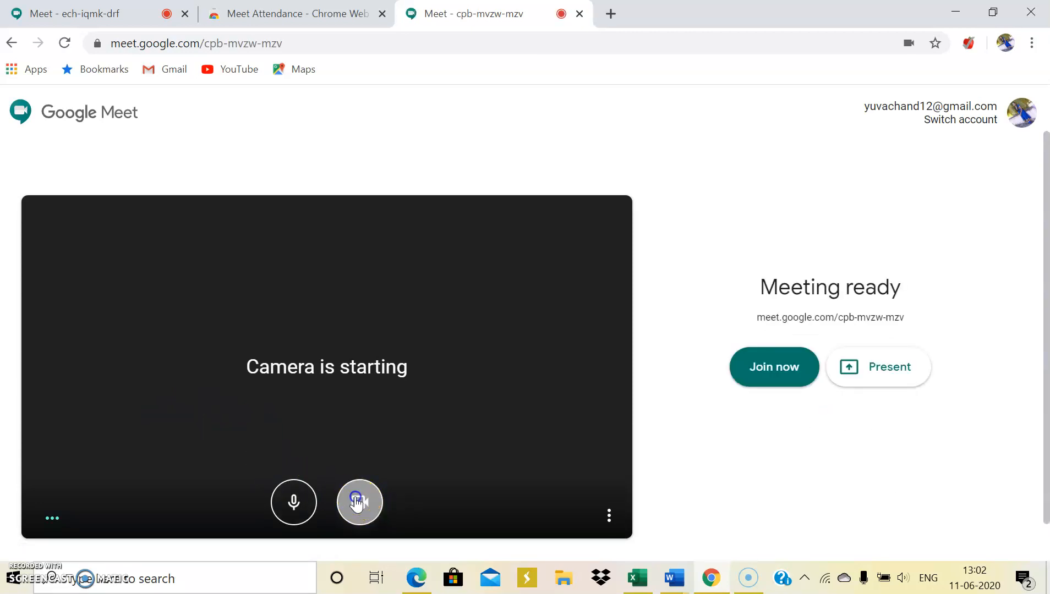
pyautogui.click(360, 503)
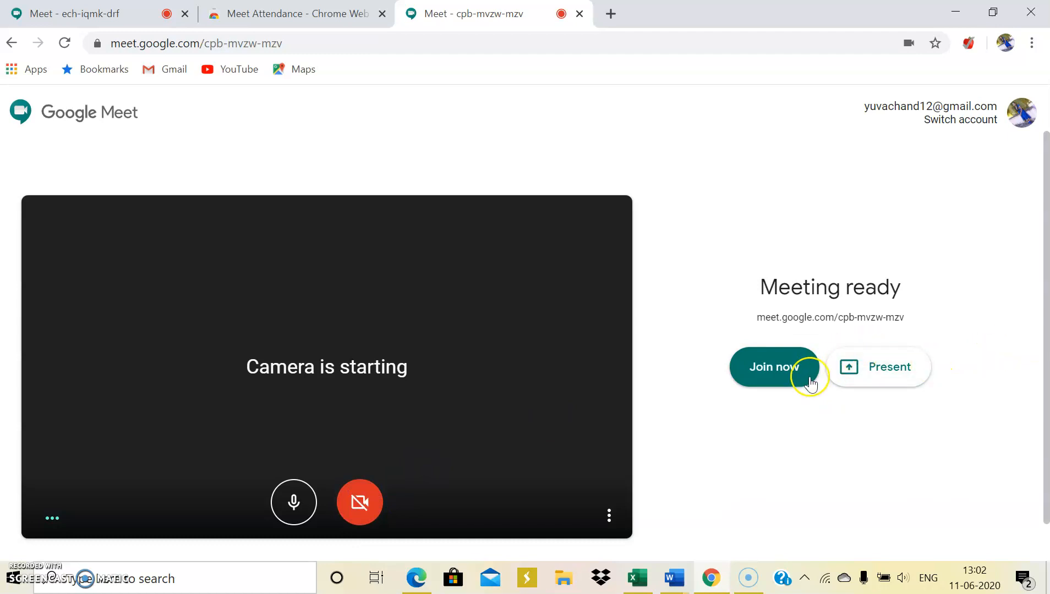
pyautogui.click(774, 366)
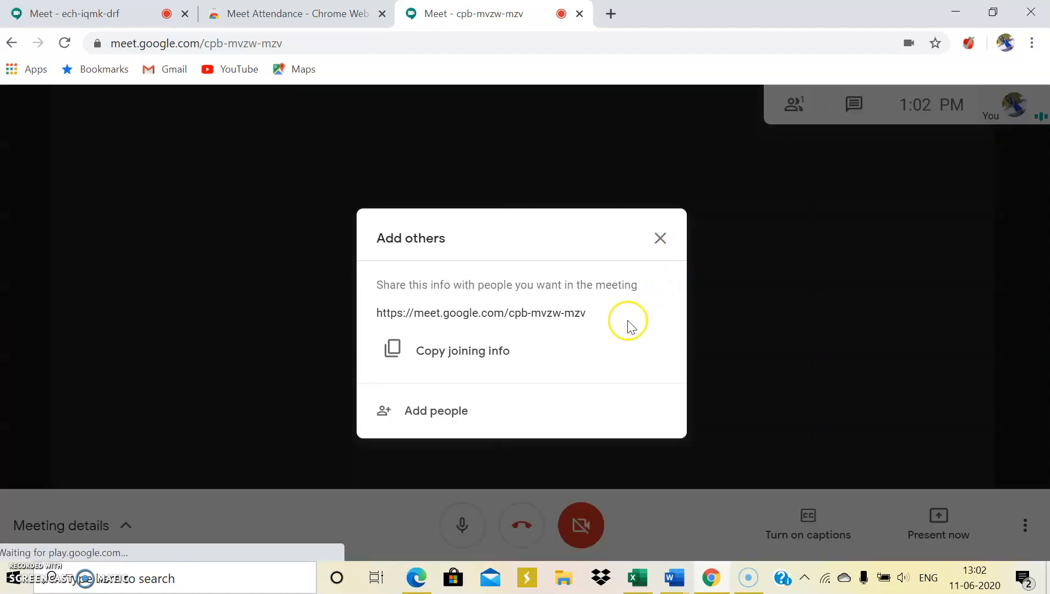
pyautogui.click(660, 238)
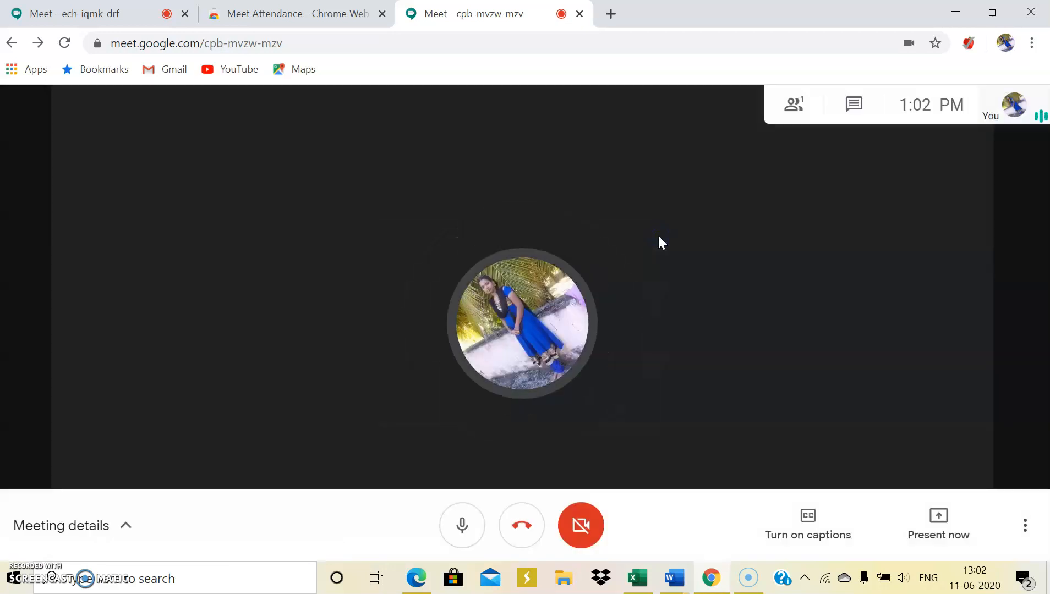
pyautogui.moveTo(794, 105)
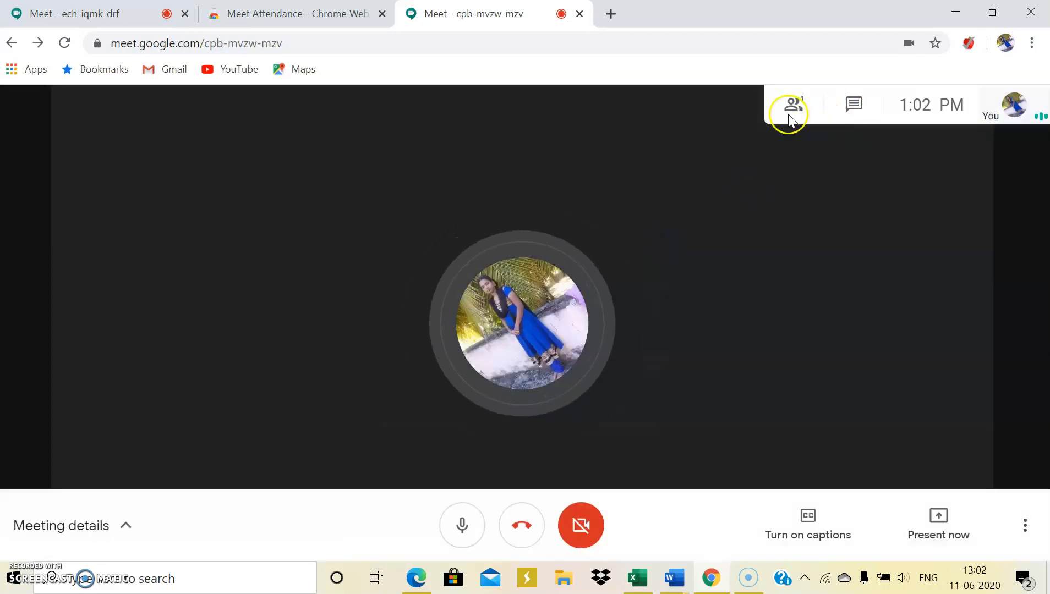
# Show the People panel in both meeting tabs, each listing only yourself
pyautogui.click(792, 105)
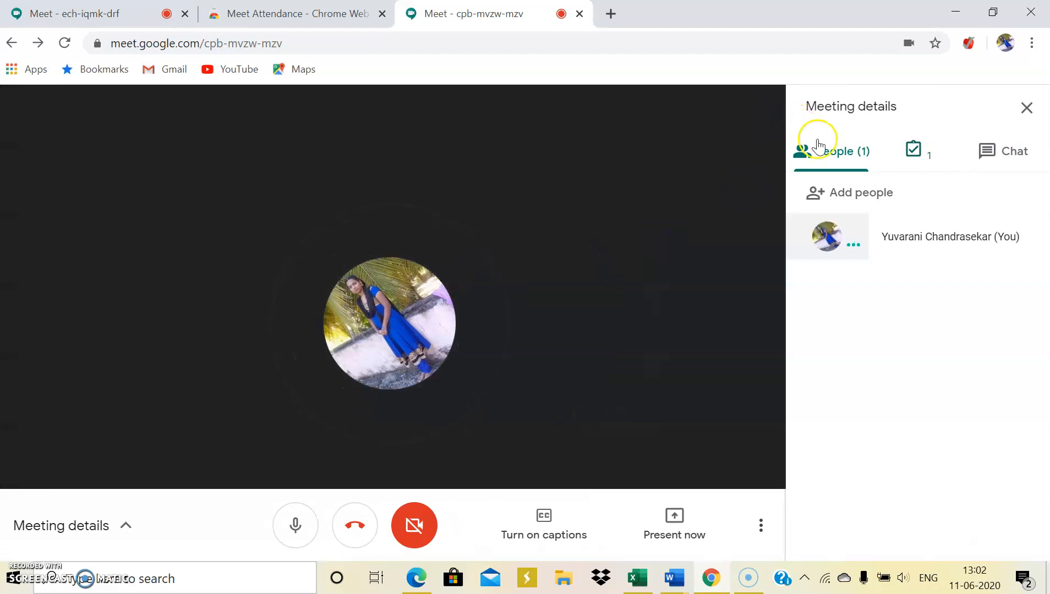
pyautogui.moveTo(862, 163)
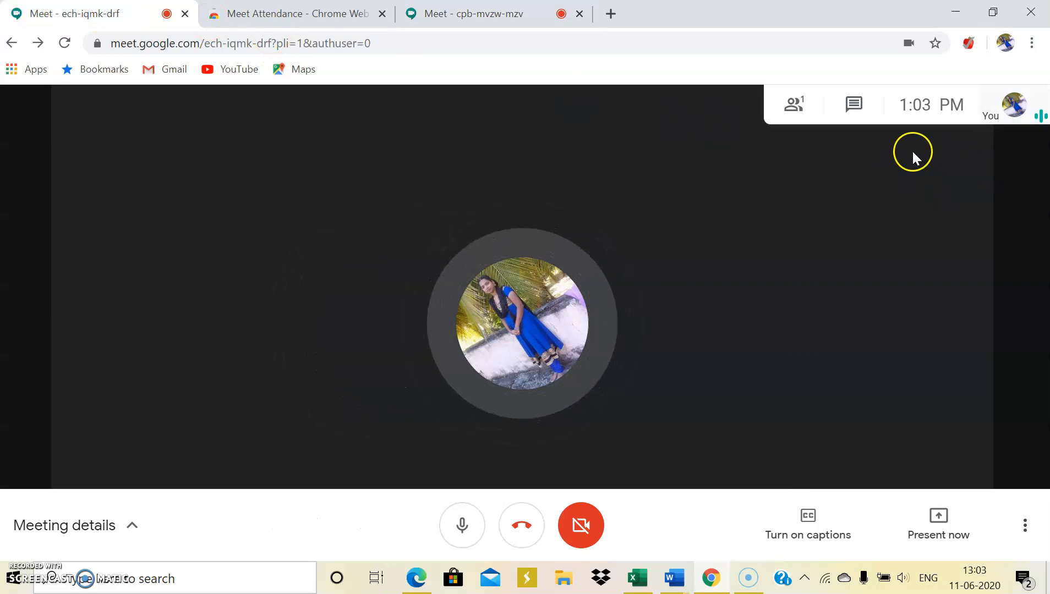
pyautogui.click(794, 105)
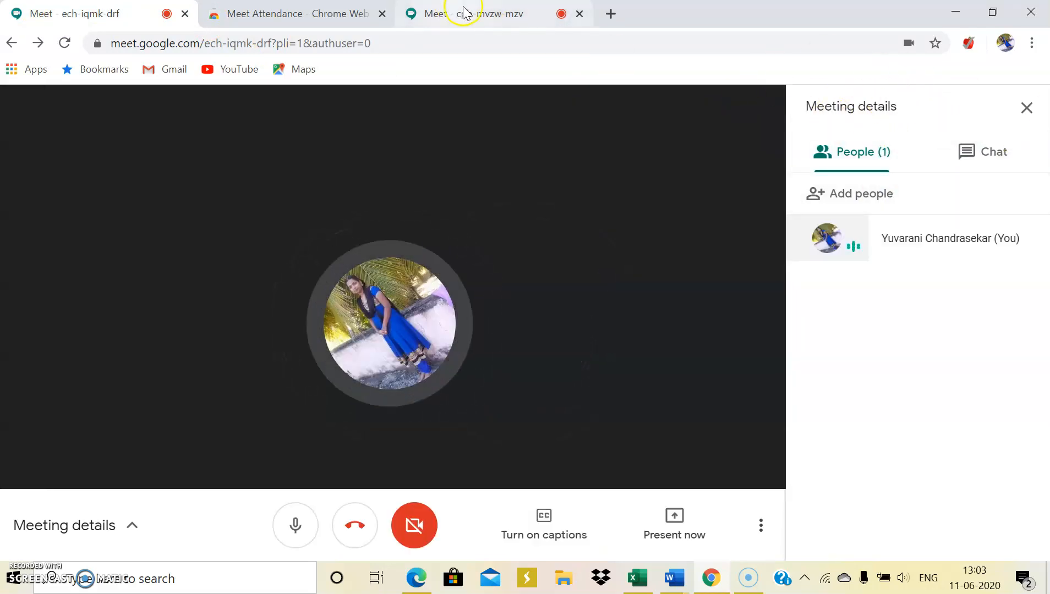
pyautogui.click(493, 13)
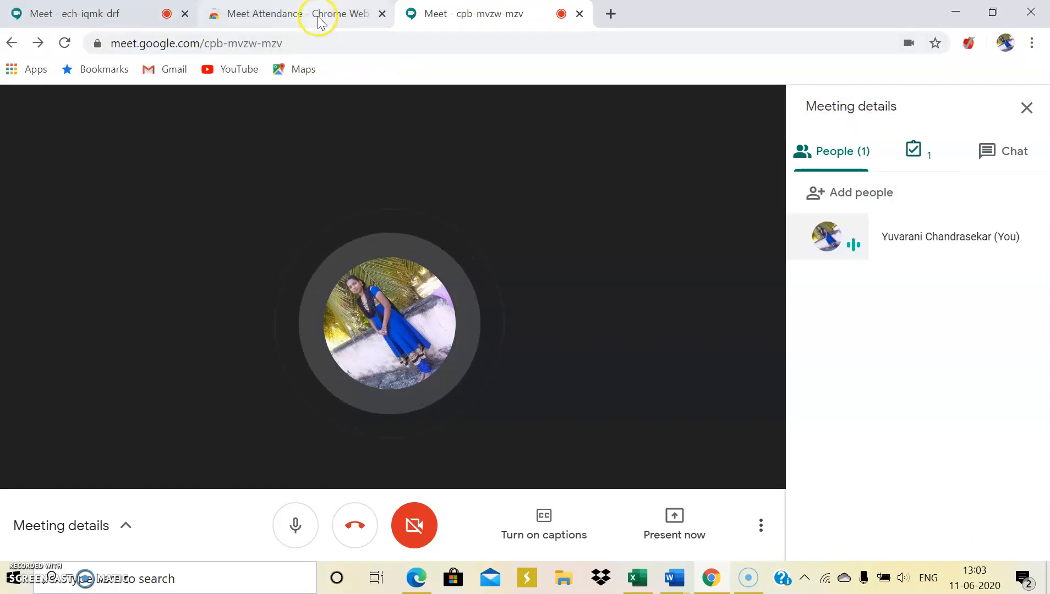
pyautogui.moveTo(81, 14)
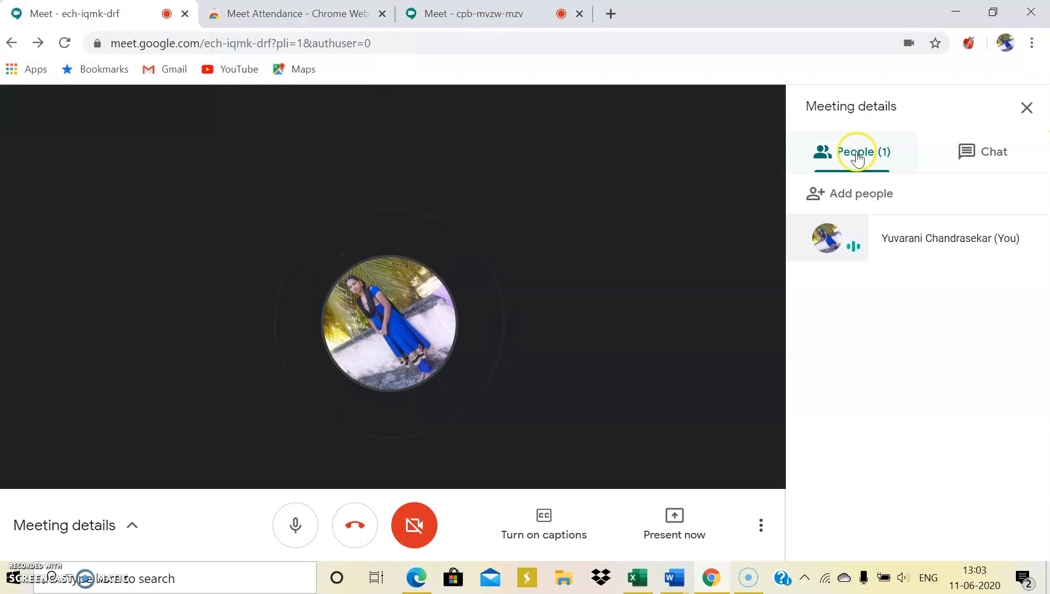
pyautogui.click(472, 14)
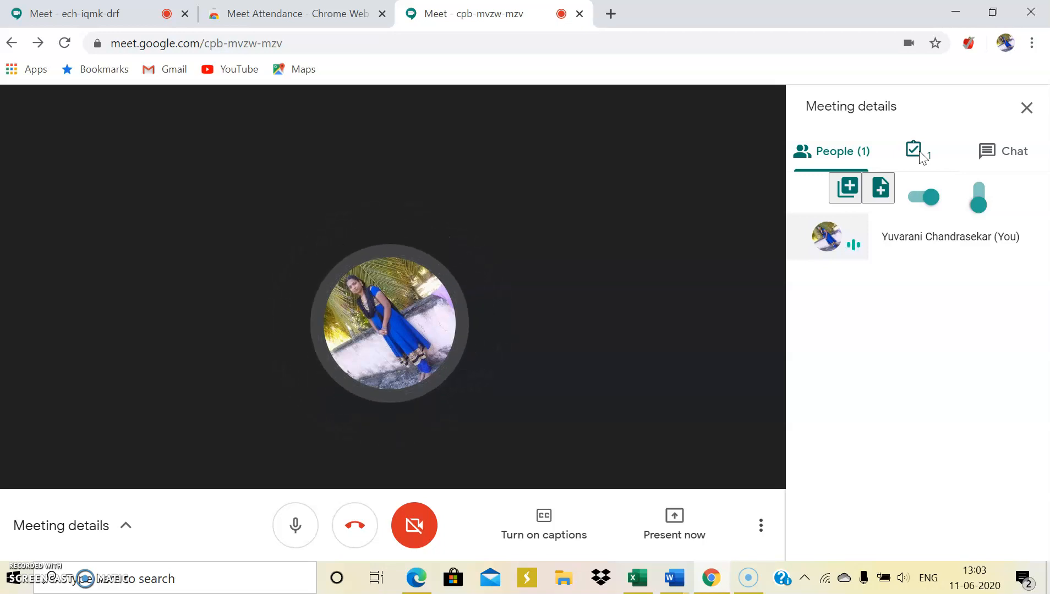
# Toggle Meet Attendance tracking off and on, then bring up the recorded attendance Google Sheet
pyautogui.click(922, 196)
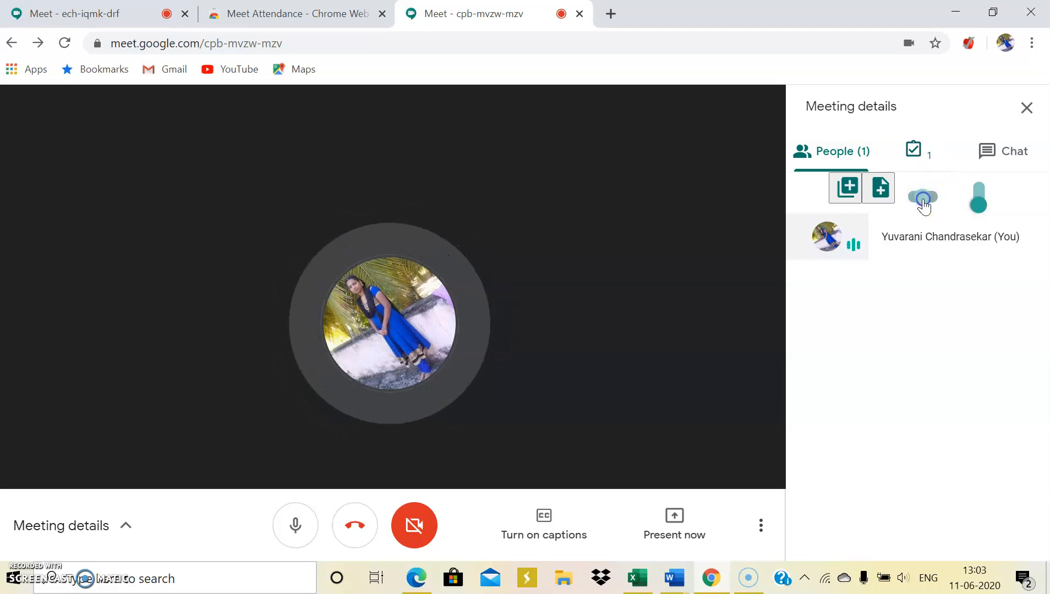
pyautogui.click(923, 197)
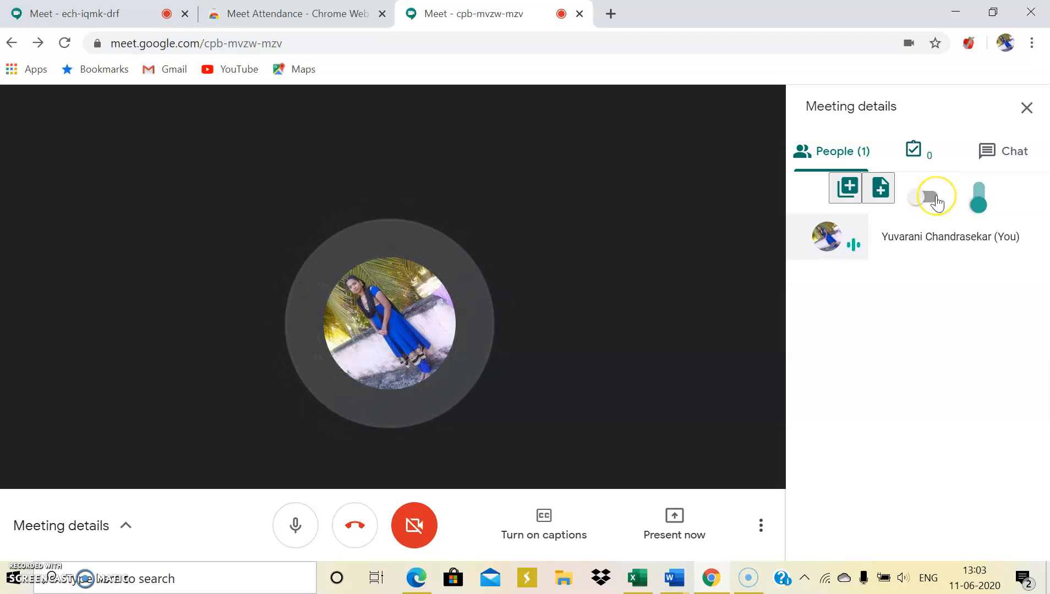
pyautogui.click(929, 197)
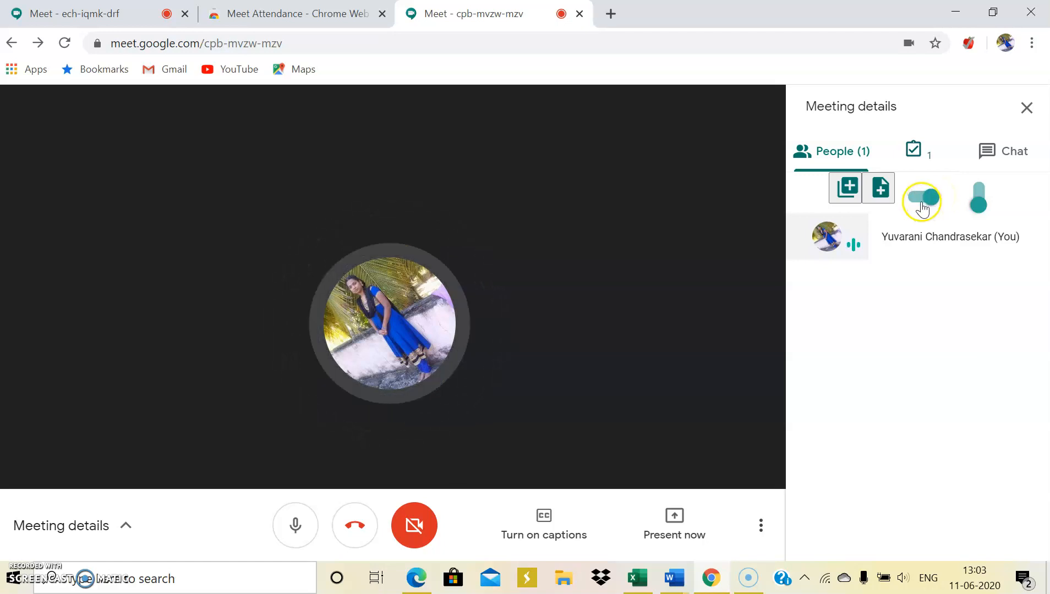
pyautogui.click(921, 199)
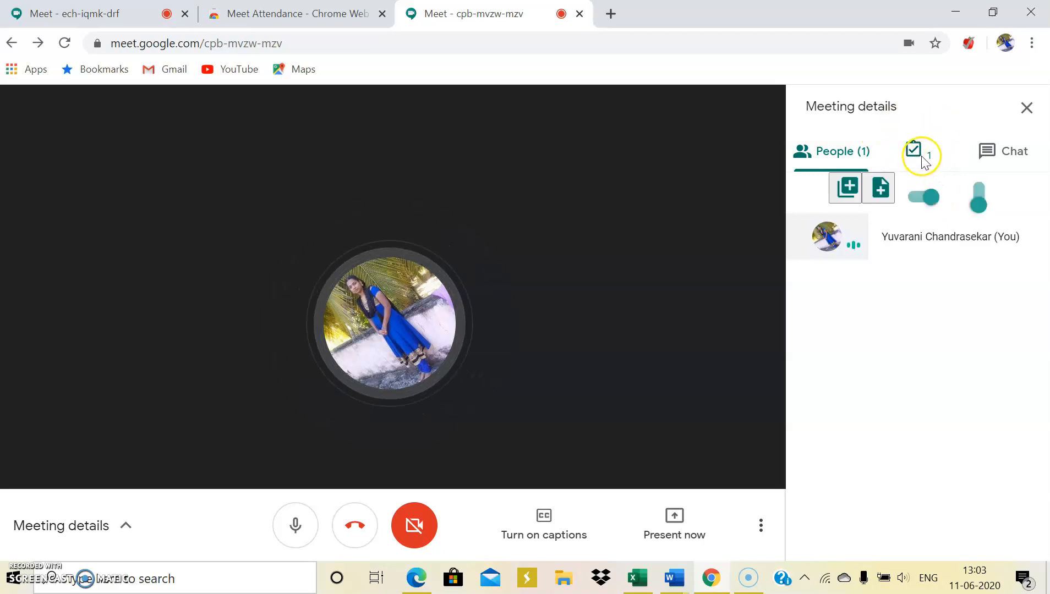
pyautogui.click(834, 151)
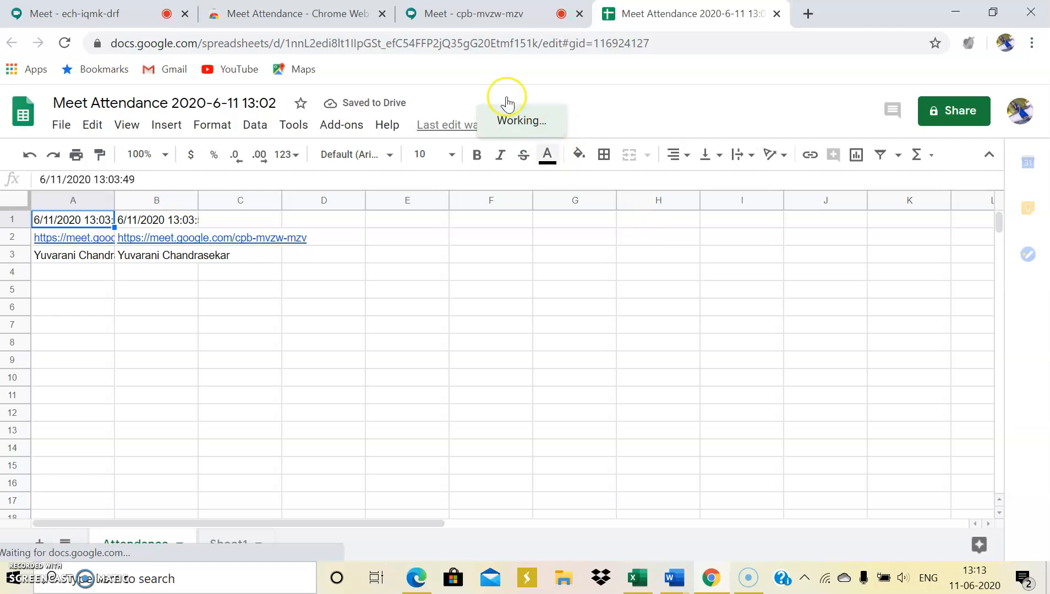
pyautogui.moveTo(547, 154)
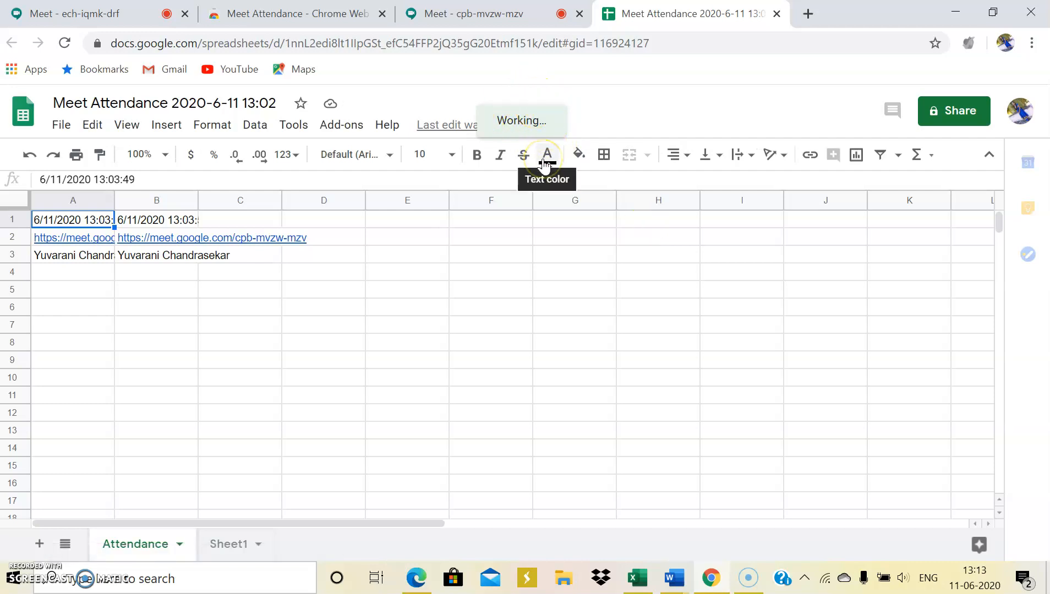
pyautogui.moveTo(549, 221)
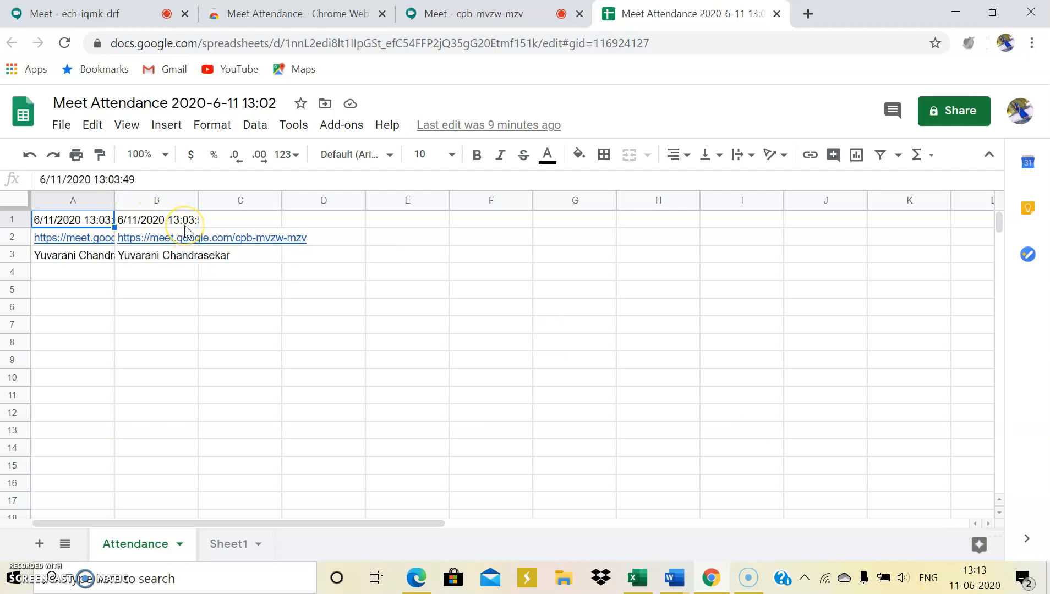
pyautogui.moveTo(179, 206)
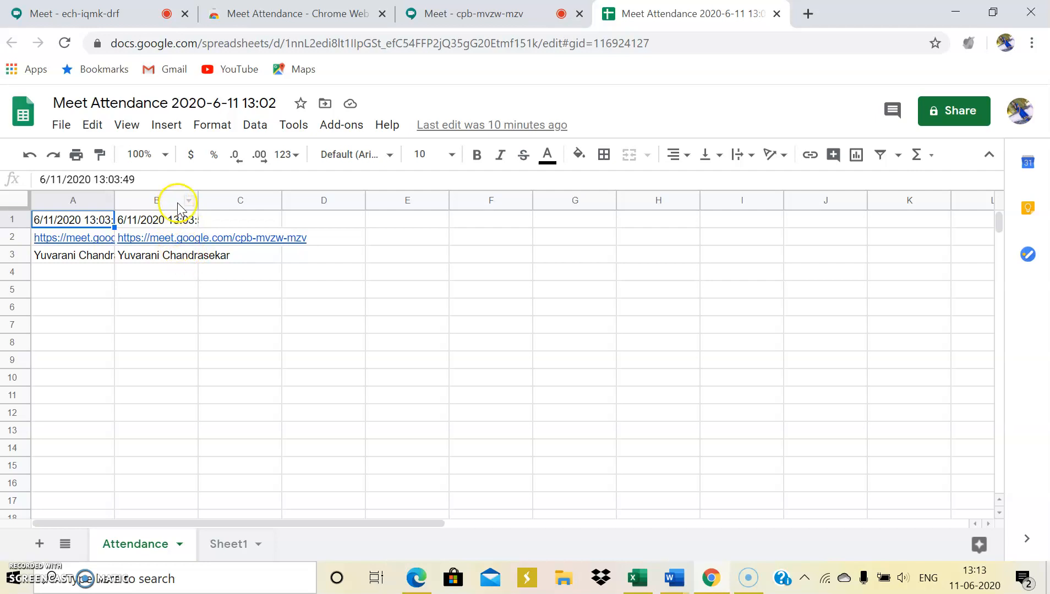
pyautogui.moveTo(193, 267)
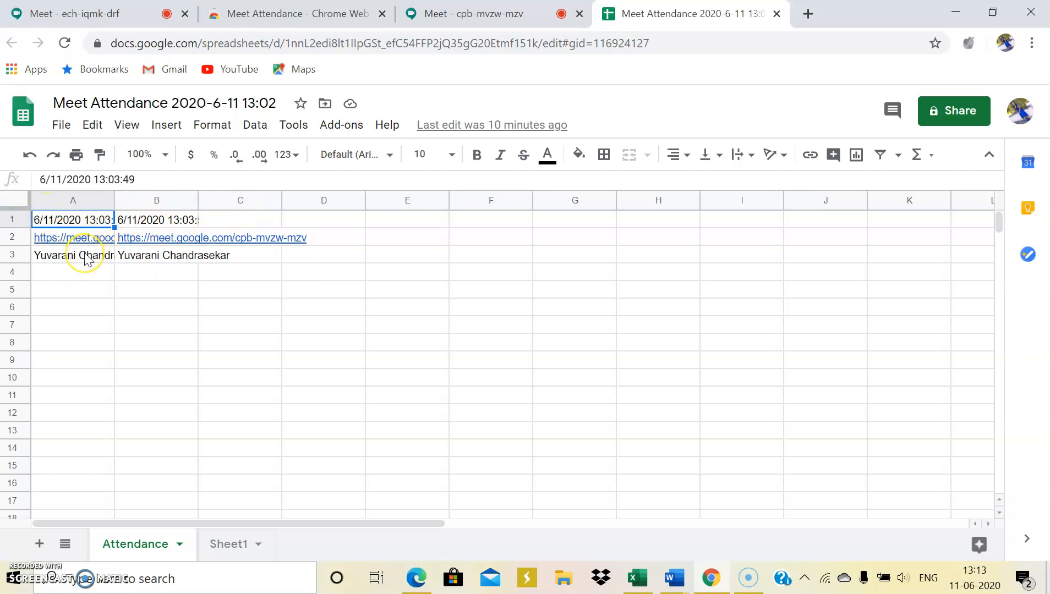
pyautogui.moveTo(155, 330)
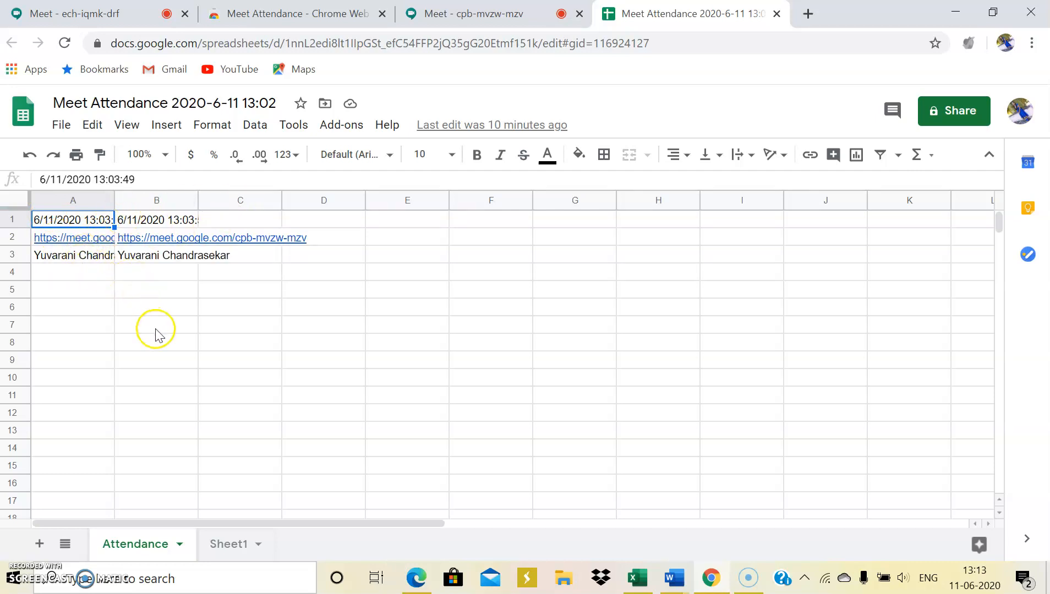
pyautogui.moveTo(428, 415)
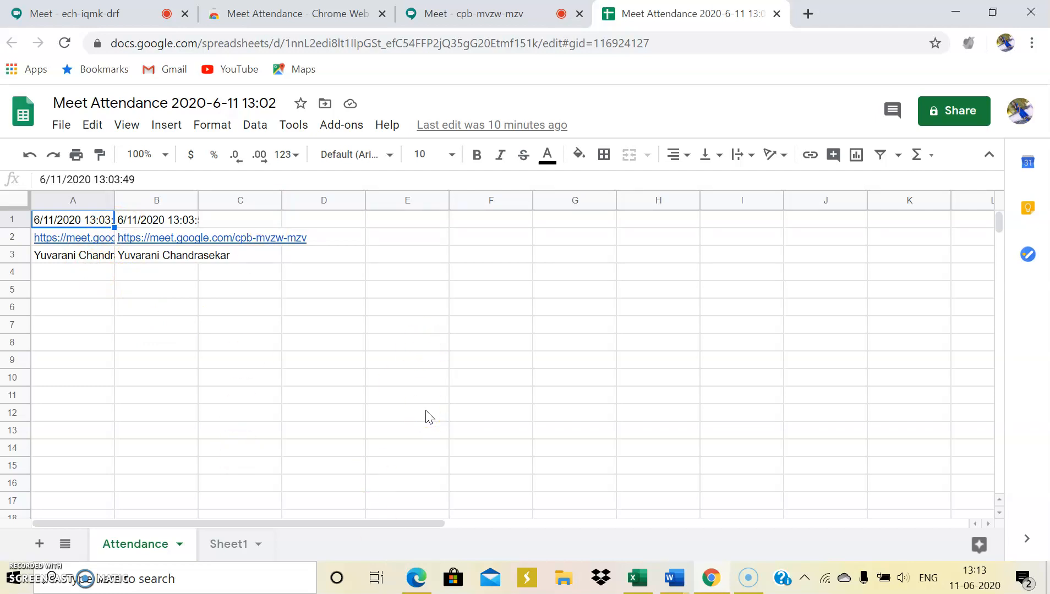
pyautogui.moveTo(803, 296)
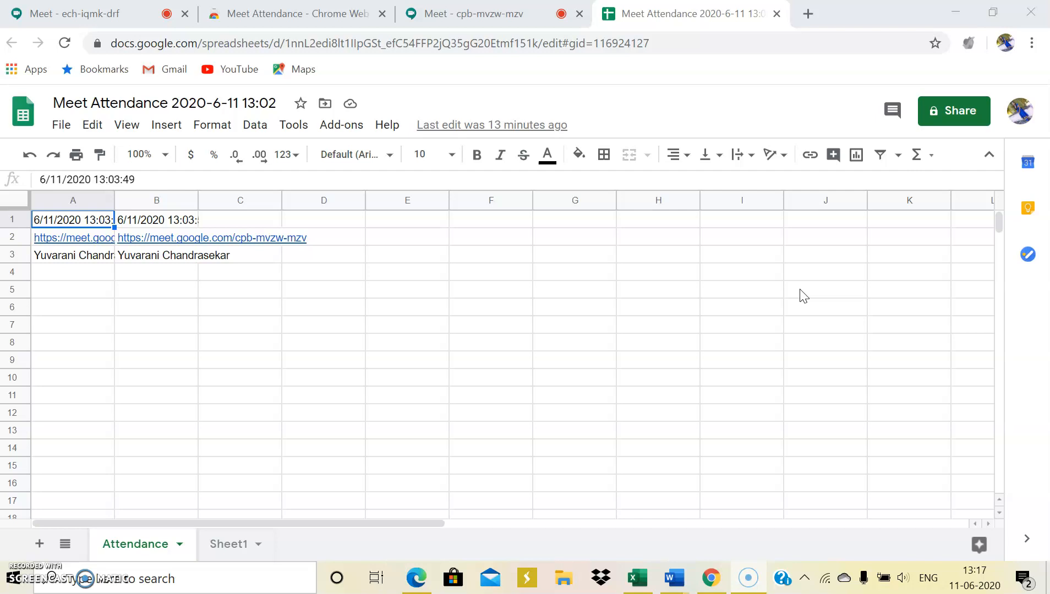
pyautogui.moveTo(954, 110)
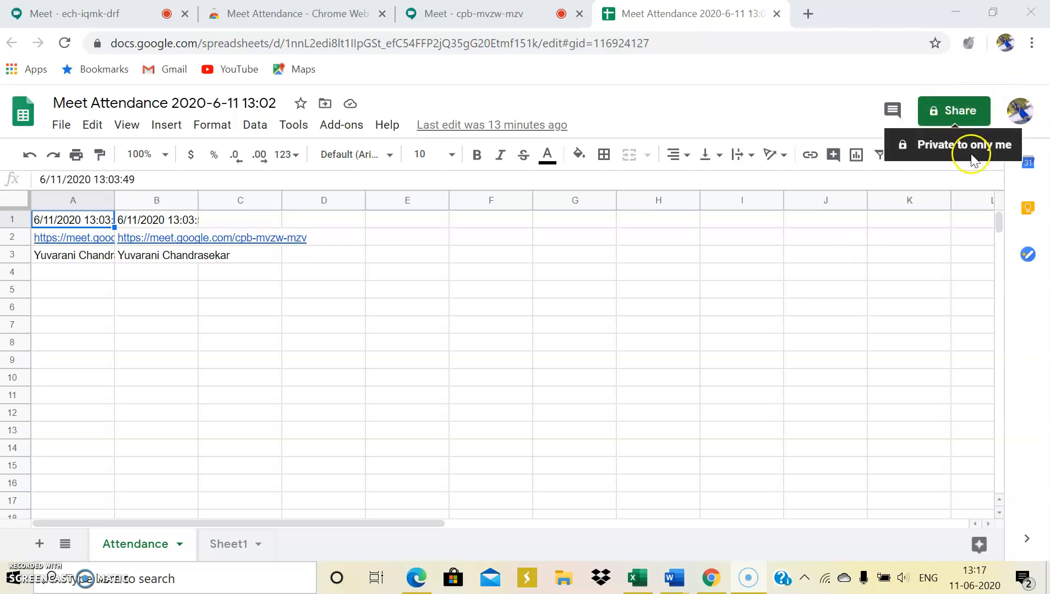
pyautogui.moveTo(871, 219)
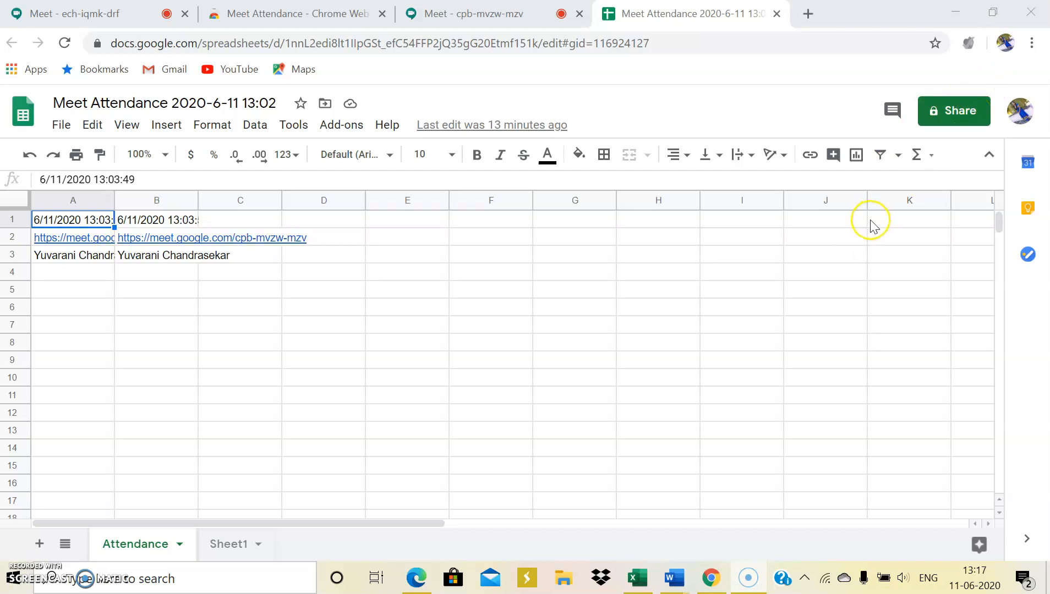